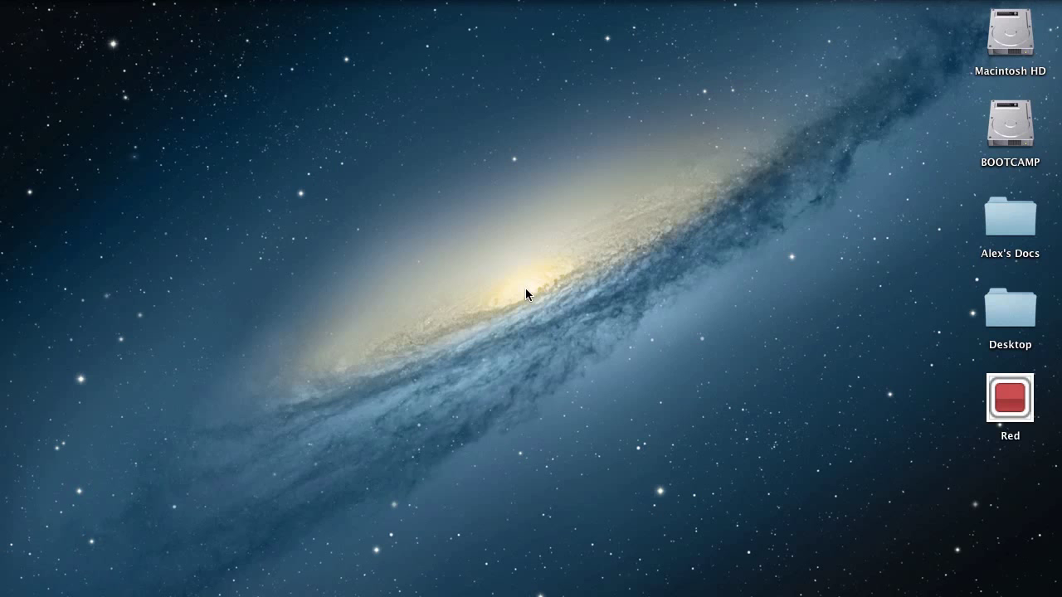
Create a new Single View Application iPhone project named Tags in Alex's Docs
{"action": "key", "text": "cmd+tab"}
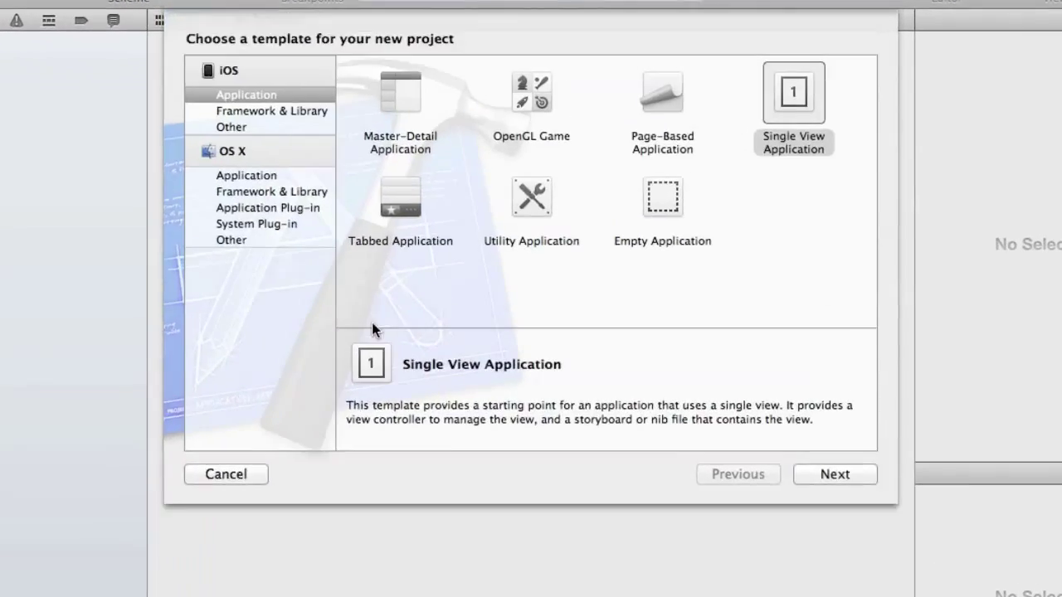
{"action": "left_click", "coordinate": [835, 474]}
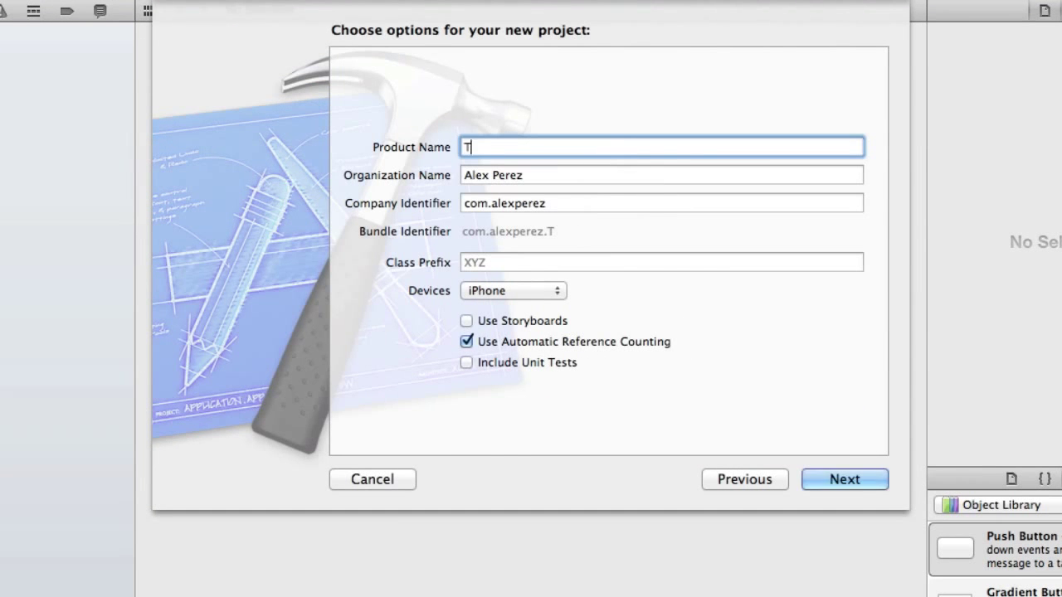
{"action": "left_click", "coordinate": [843, 478]}
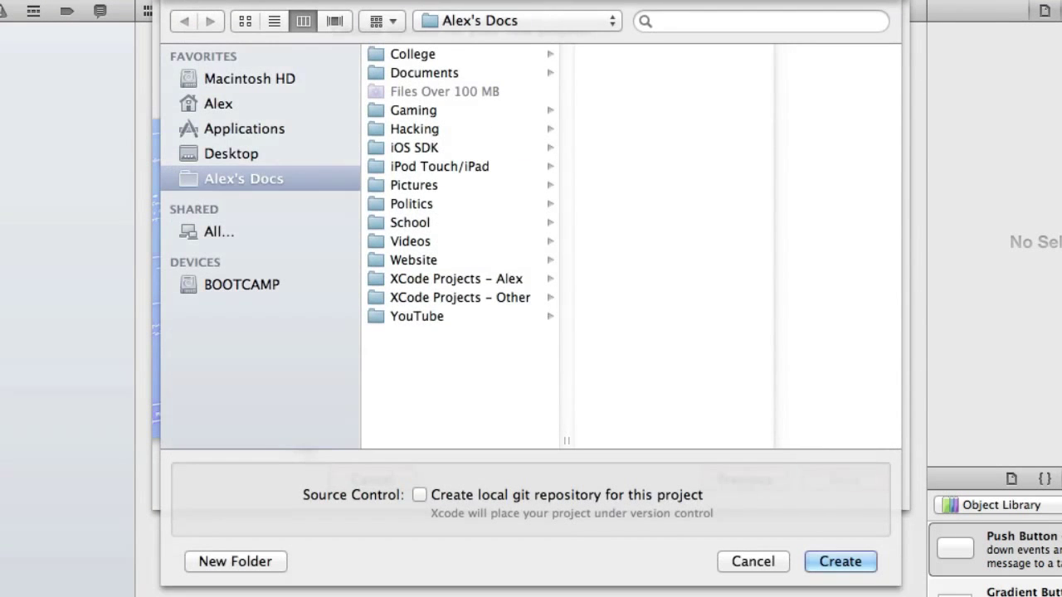
{"action": "left_click", "coordinate": [840, 560]}
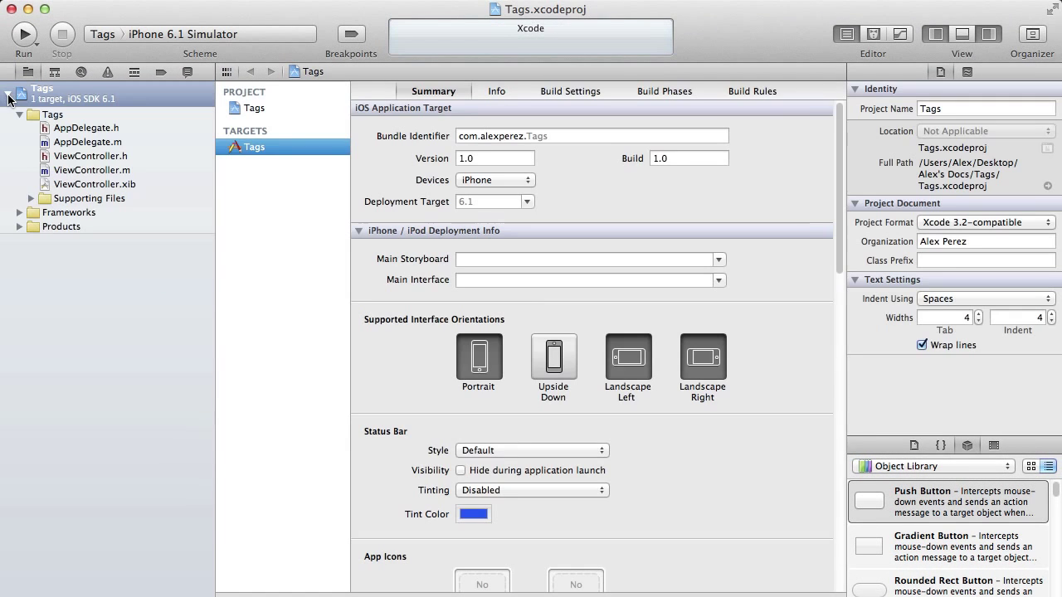
{"action": "left_click", "coordinate": [90, 156]}
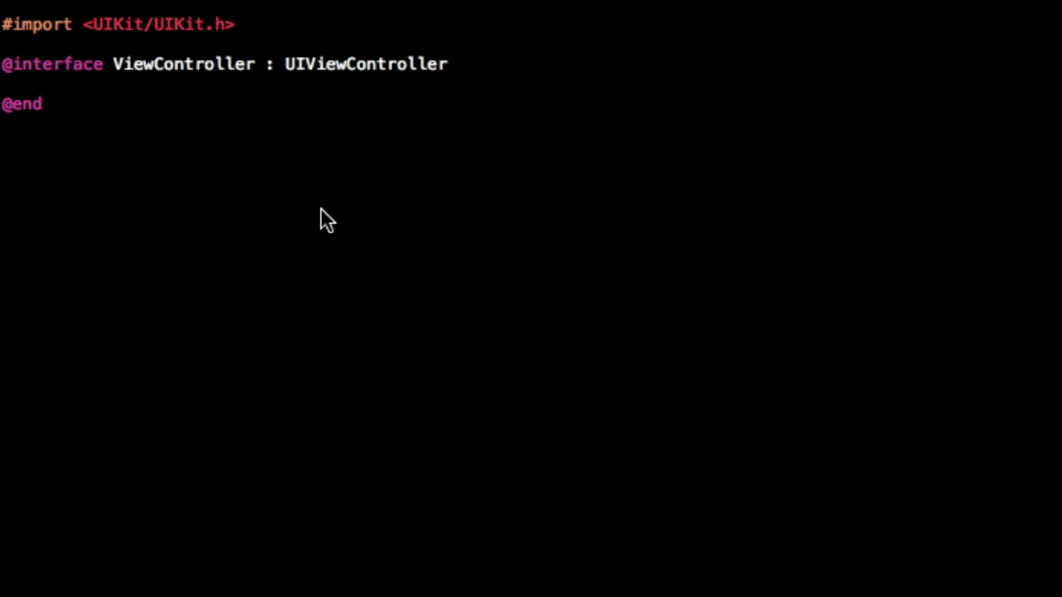
{"action": "type", "text": "0"}
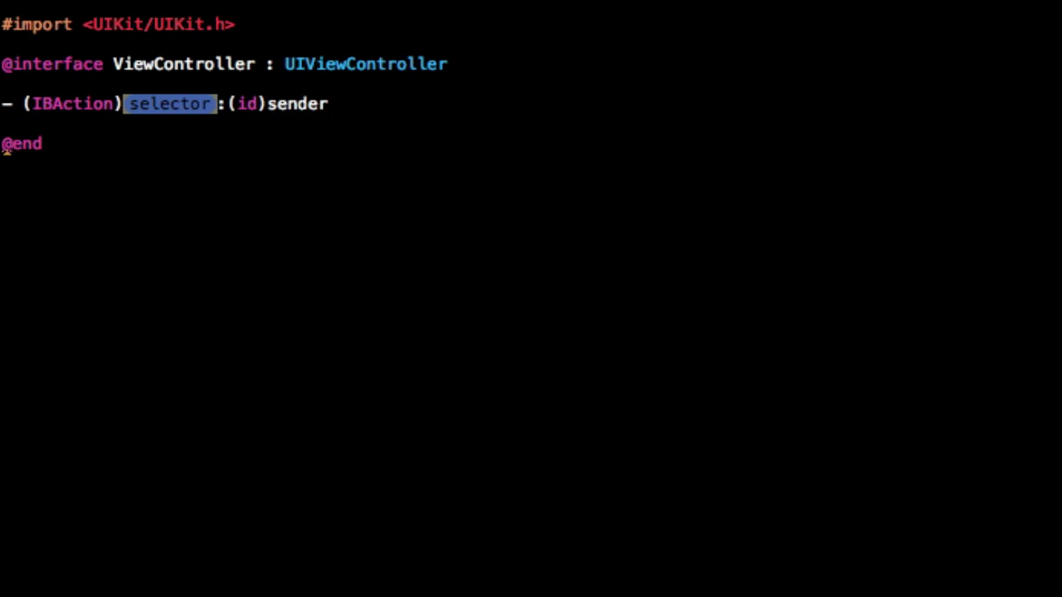
{"action": "type", "text": "actions"}
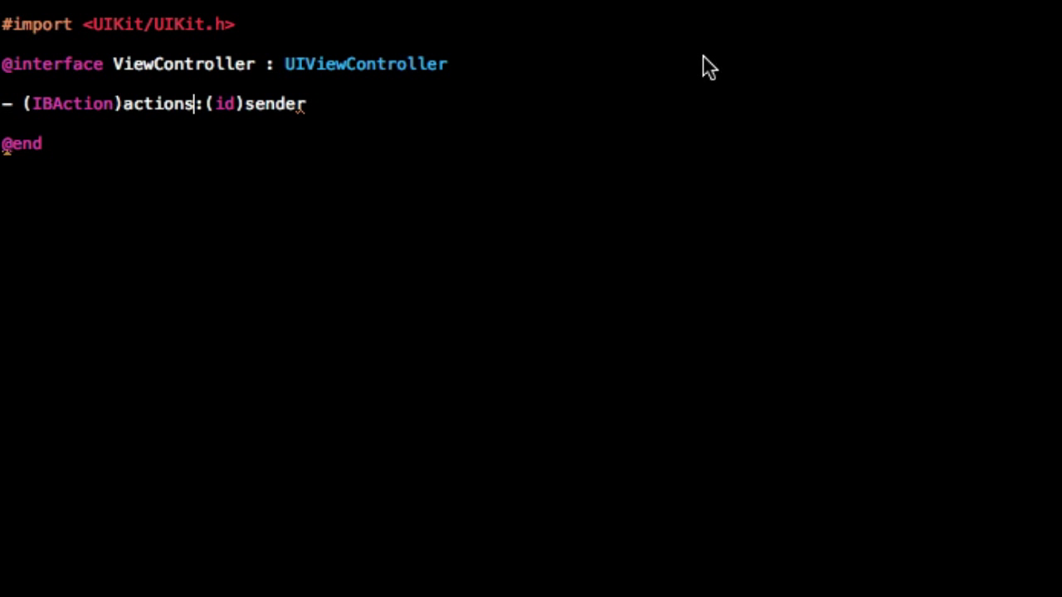
{"action": "type", "text": ";"}
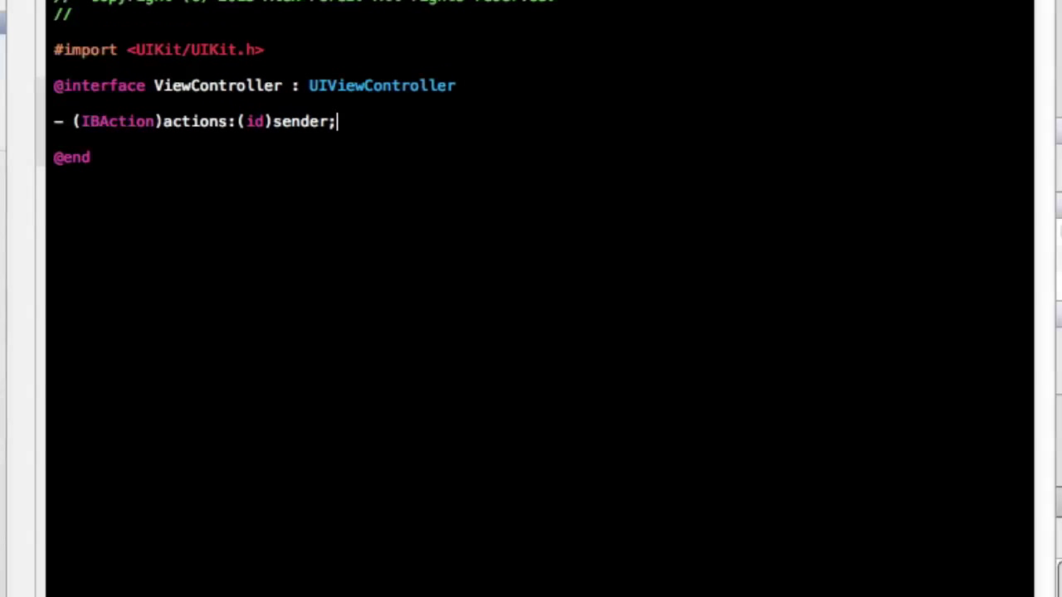
{"action": "left_click", "coordinate": [82, 151]}
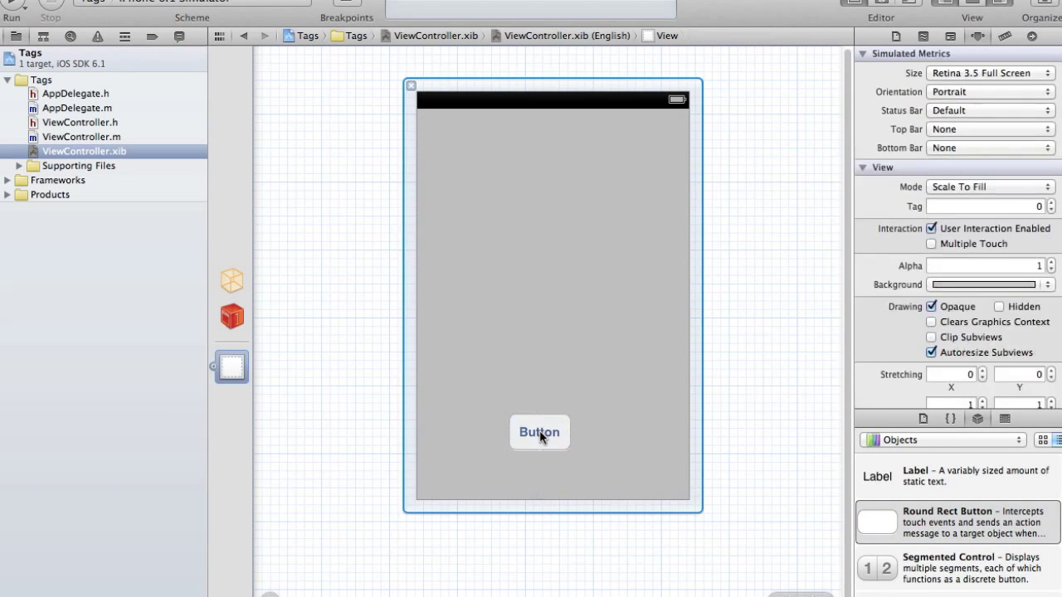
Title the view's button Action, wire it to actions:, and move to ViewController.m
{"action": "left_click", "coordinate": [539, 432]}
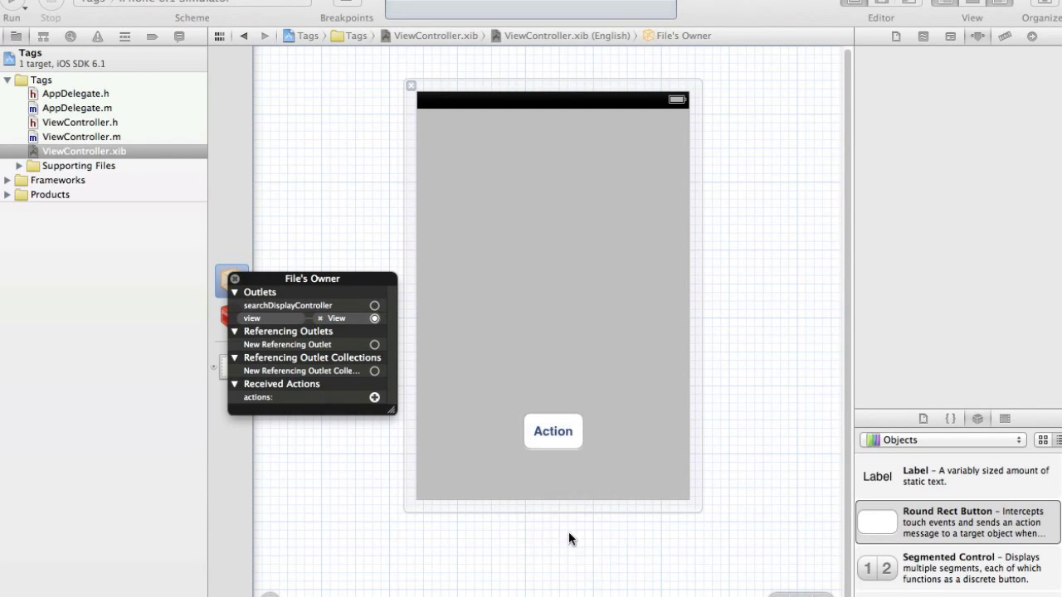
{"action": "left_click", "coordinate": [76, 136]}
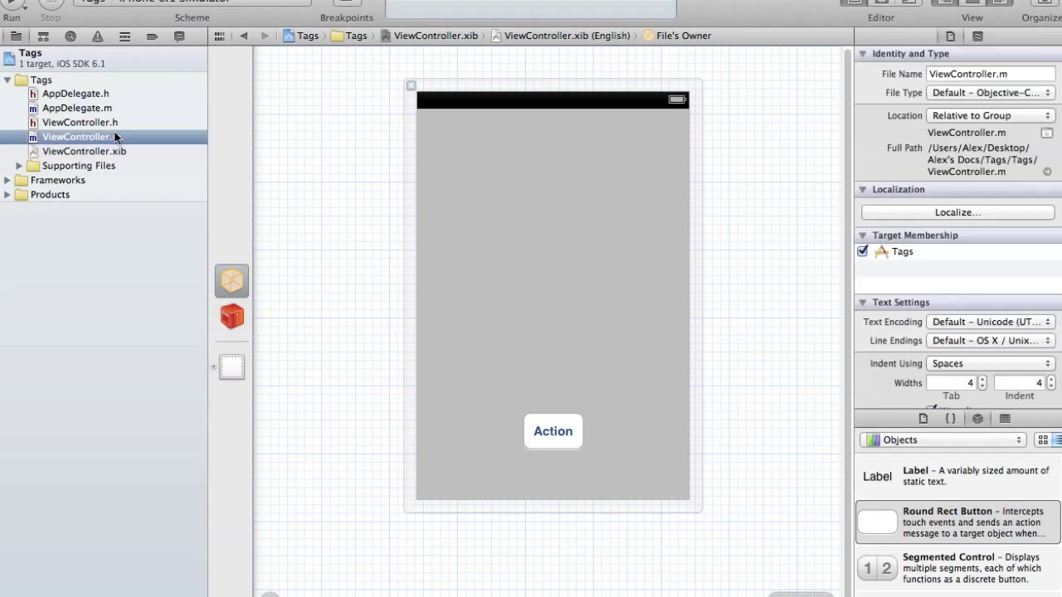
{"action": "left_click", "coordinate": [76, 136]}
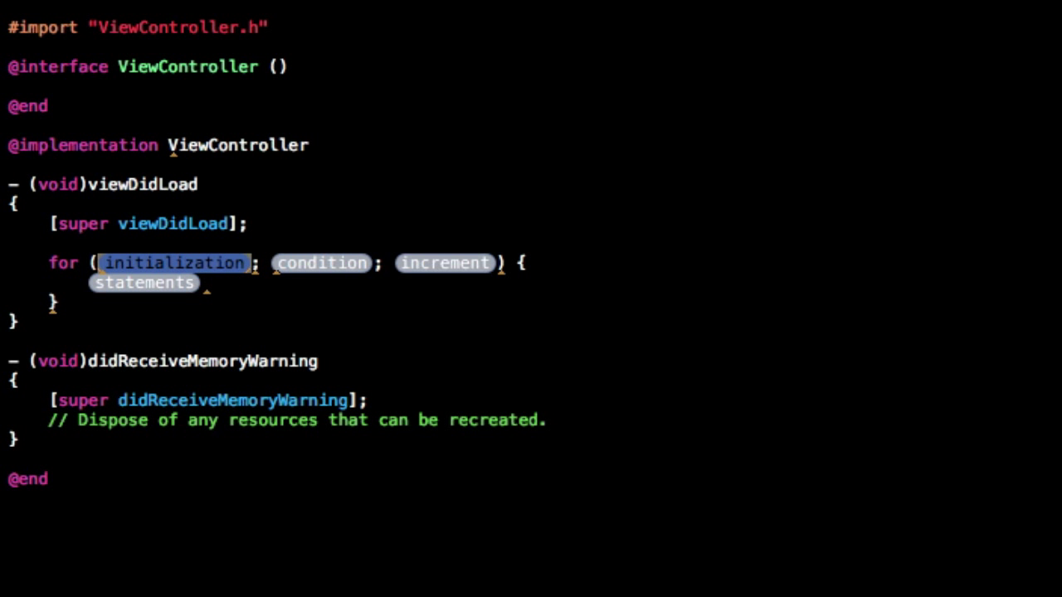
Start the viewDidLoad loop header with int x = 0 and the x++ increment
{"action": "type", "text": "int"}
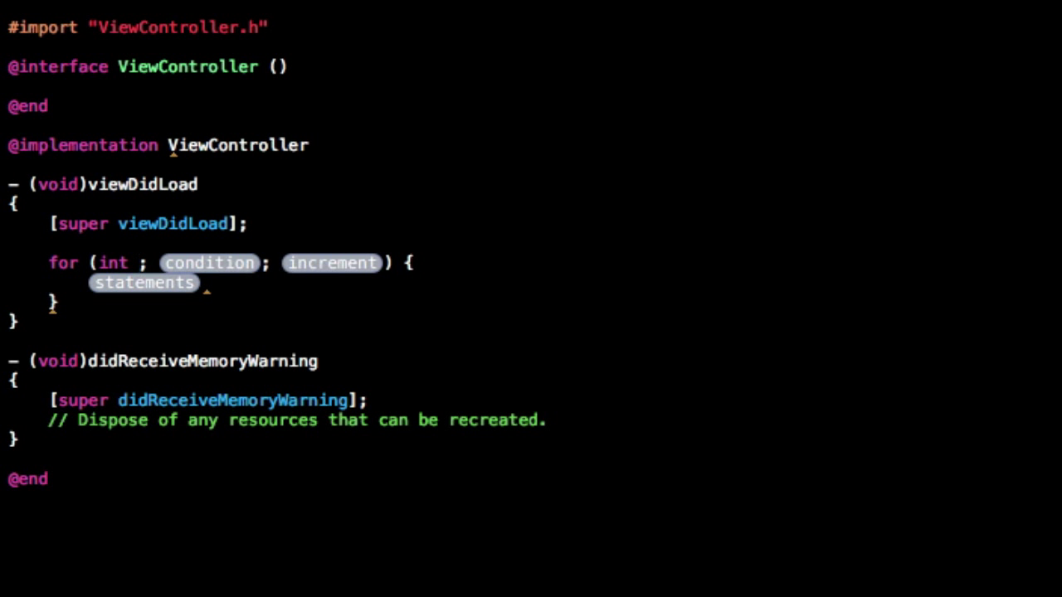
{"action": "type", "text": "x"}
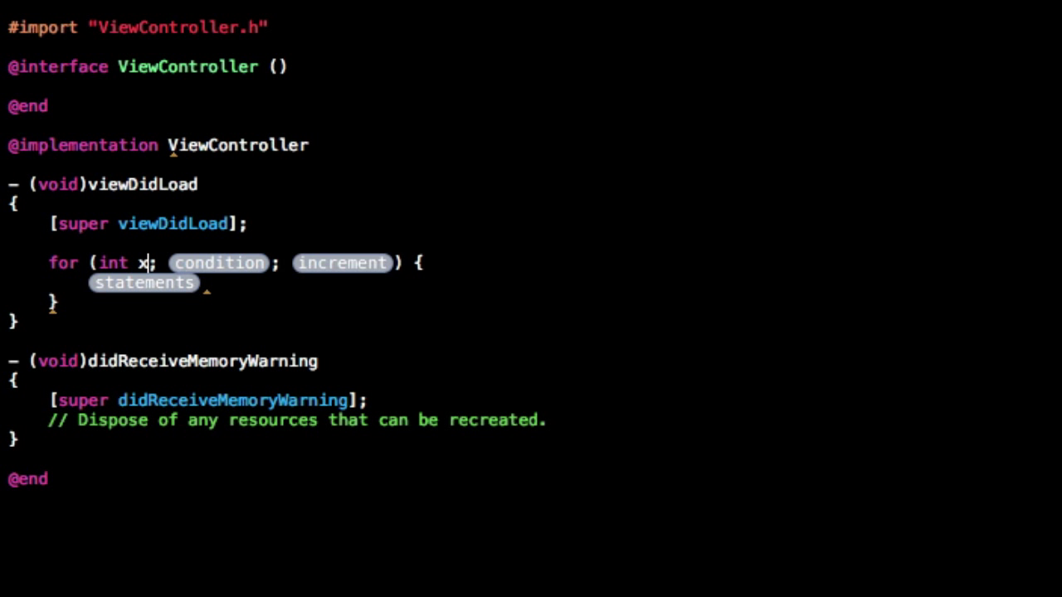
{"action": "type", "text": "= 0"}
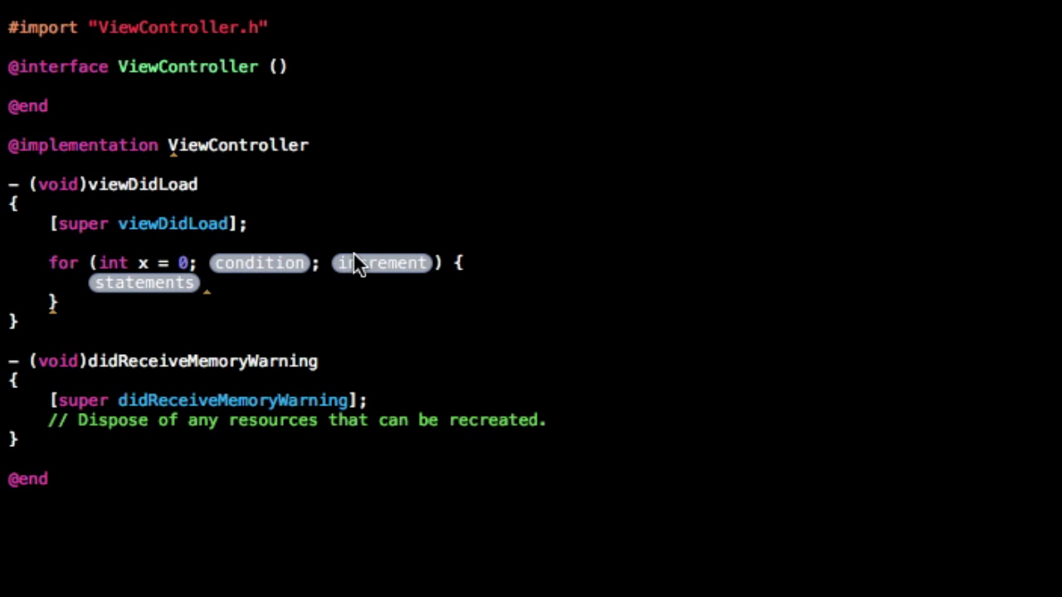
{"action": "type", "text": "x"}
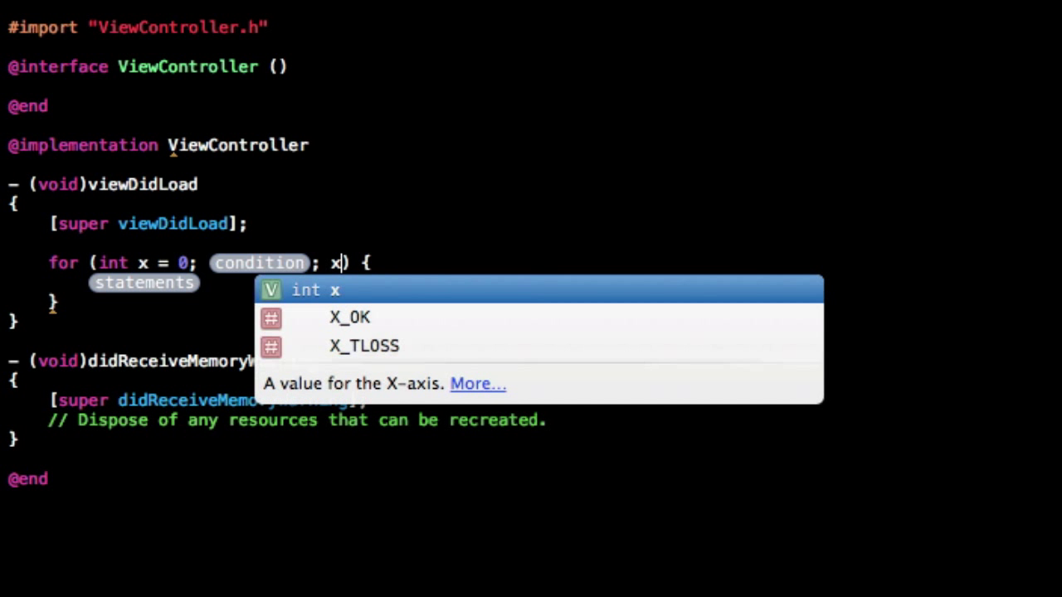
{"action": "type", "text": "++"}
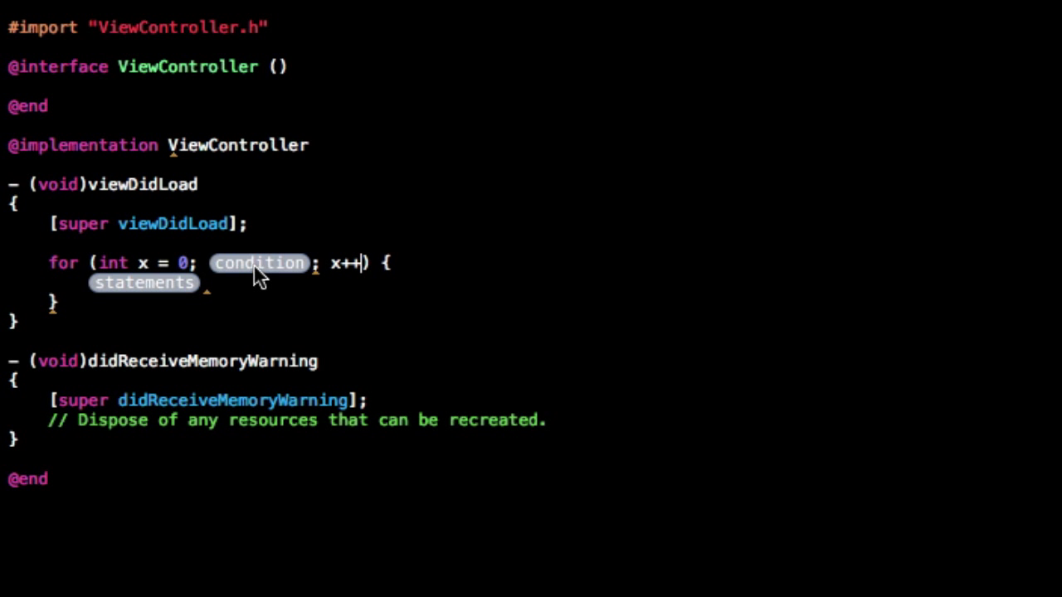
{"action": "mouse_move", "coordinate": [108, 269]}
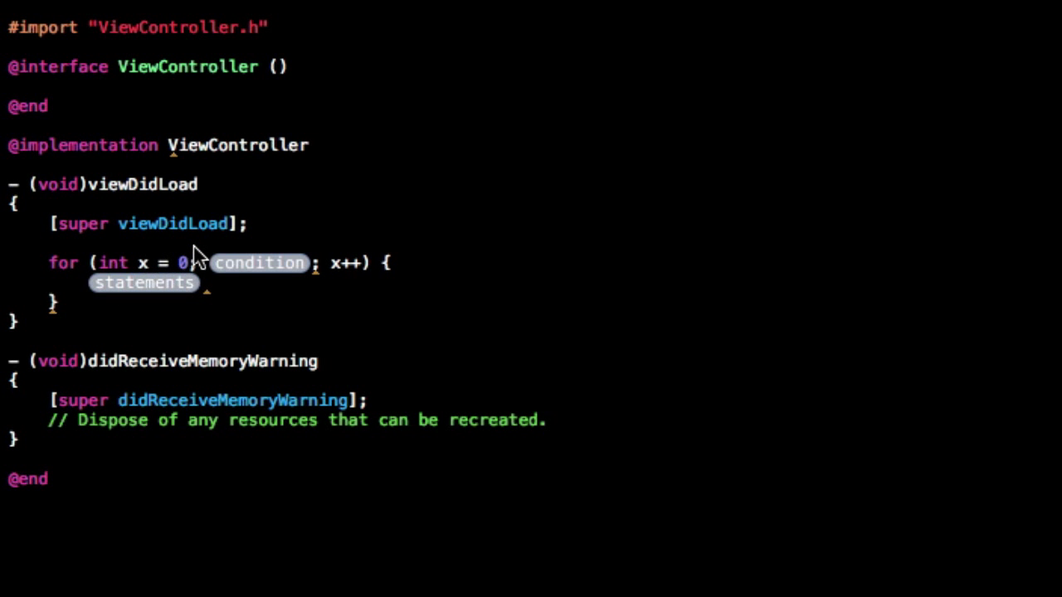
{"action": "mouse_move", "coordinate": [262, 274]}
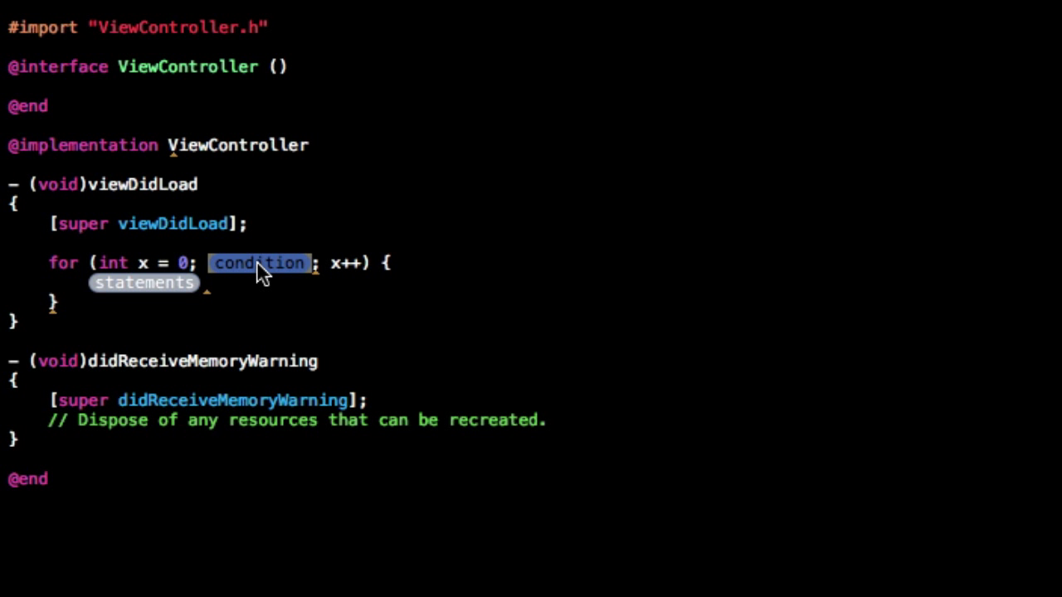
Complete the loop condition as x<=10 and move into the loop body
{"action": "type", "text": "x"}
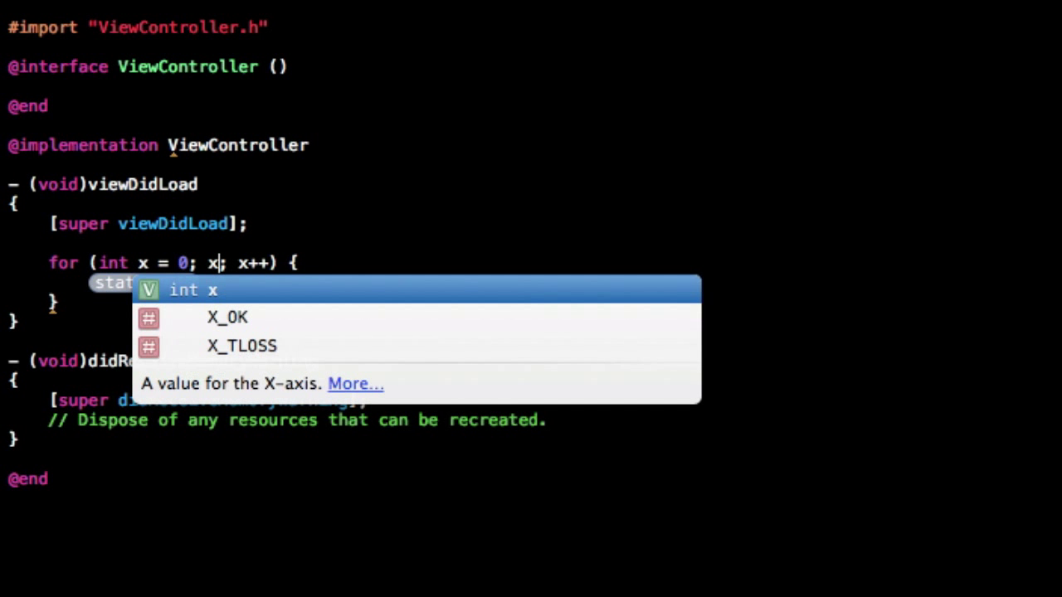
{"action": "type", "text": "<="}
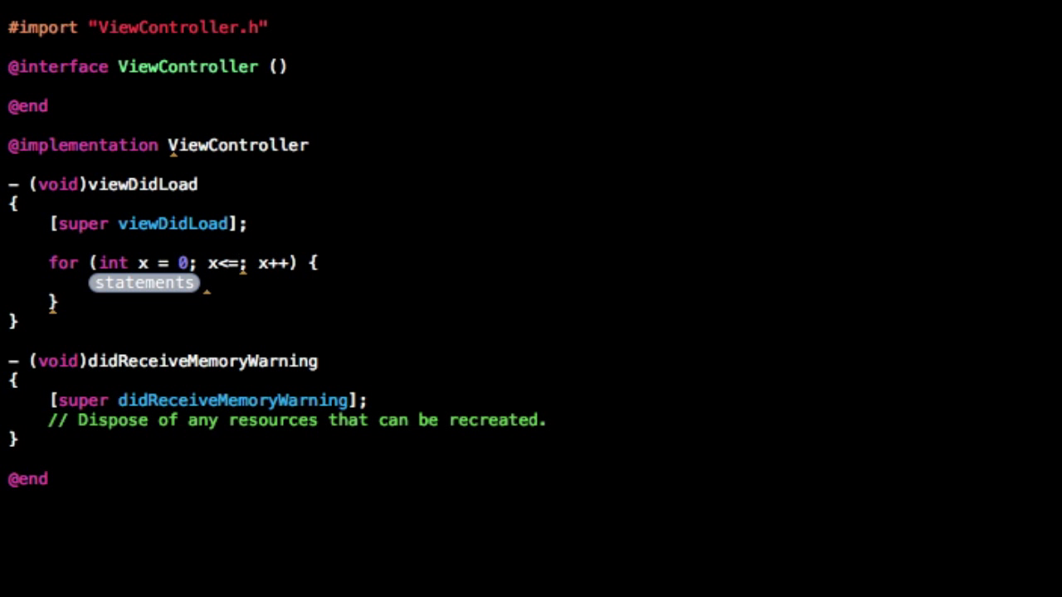
{"action": "type", "text": "10"}
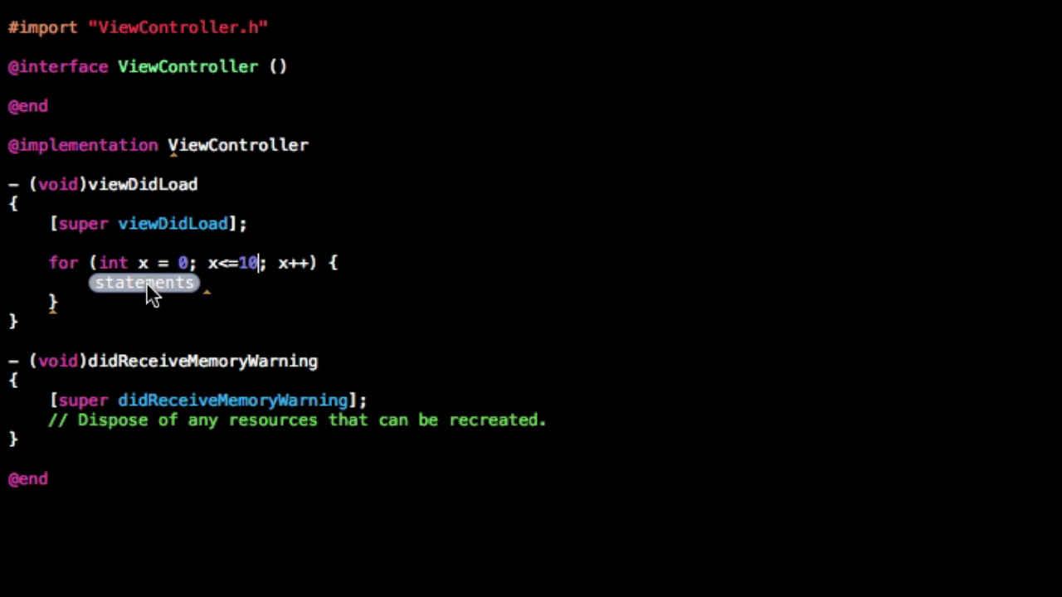
{"action": "left_click", "coordinate": [145, 282]}
{"action": "type", "text": "UIImageView ("}
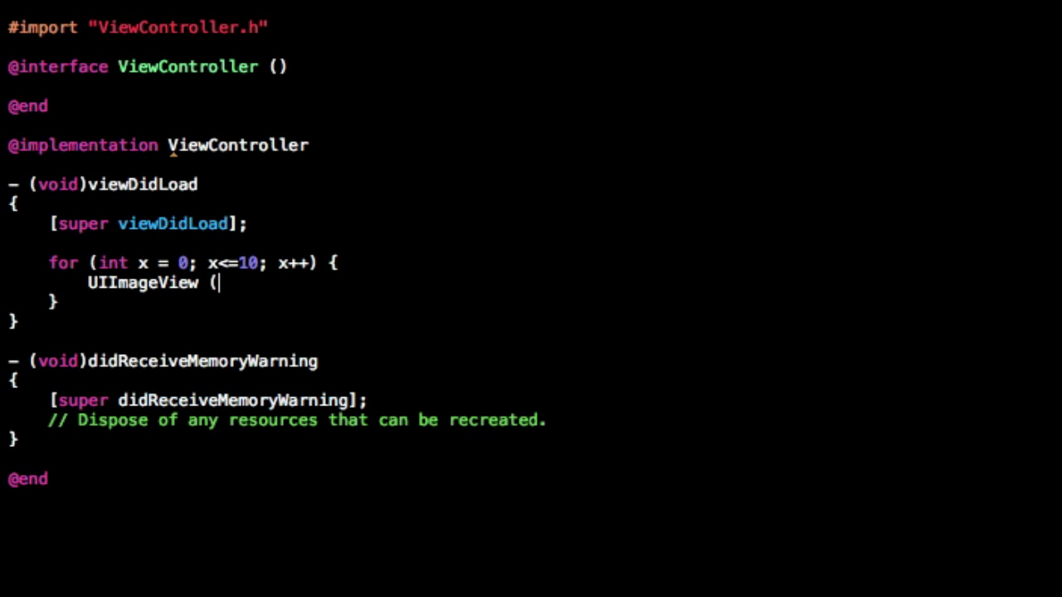
Create UIImageView *image from imageNamed:@"Red.png" and add Red.png to the project
{"action": "key", "text": "Backspace"}
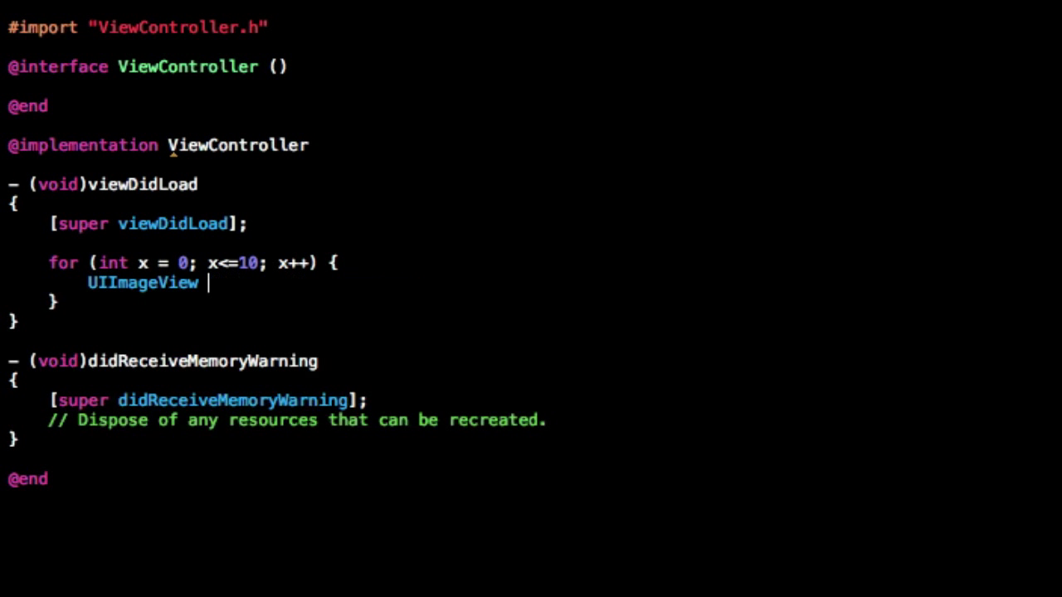
{"action": "type", "text": "*image"}
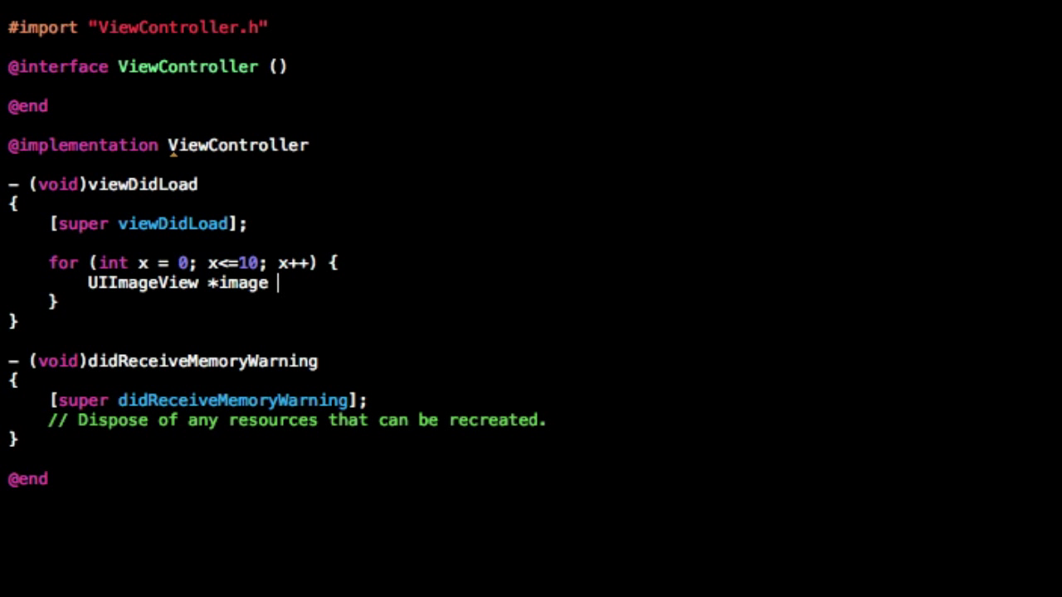
{"action": "type", "text": "= [[UIImageView]]"}
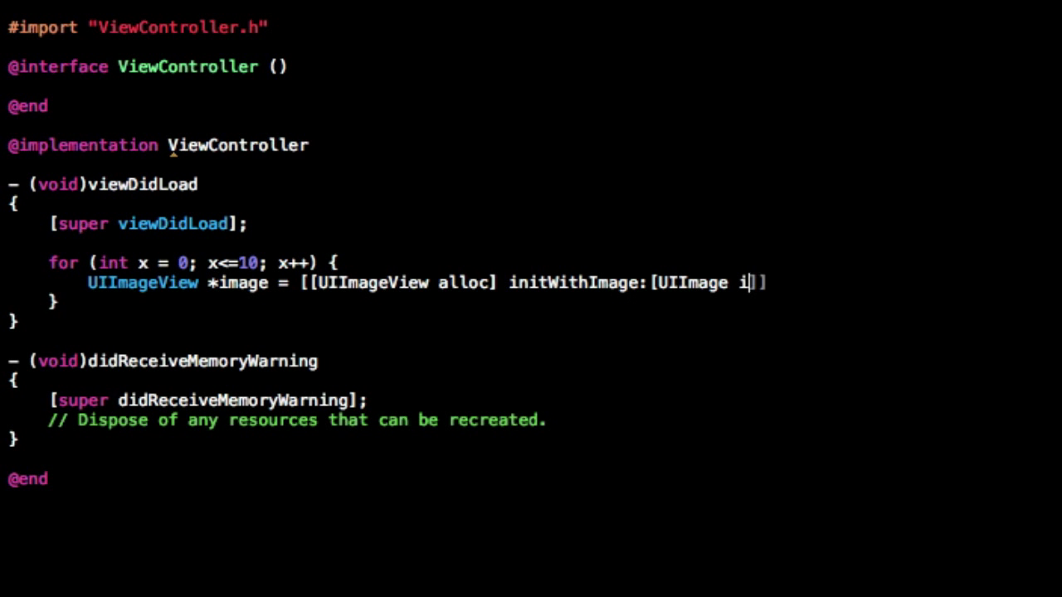
{"action": "type", "text": "mageNamed:@\""}
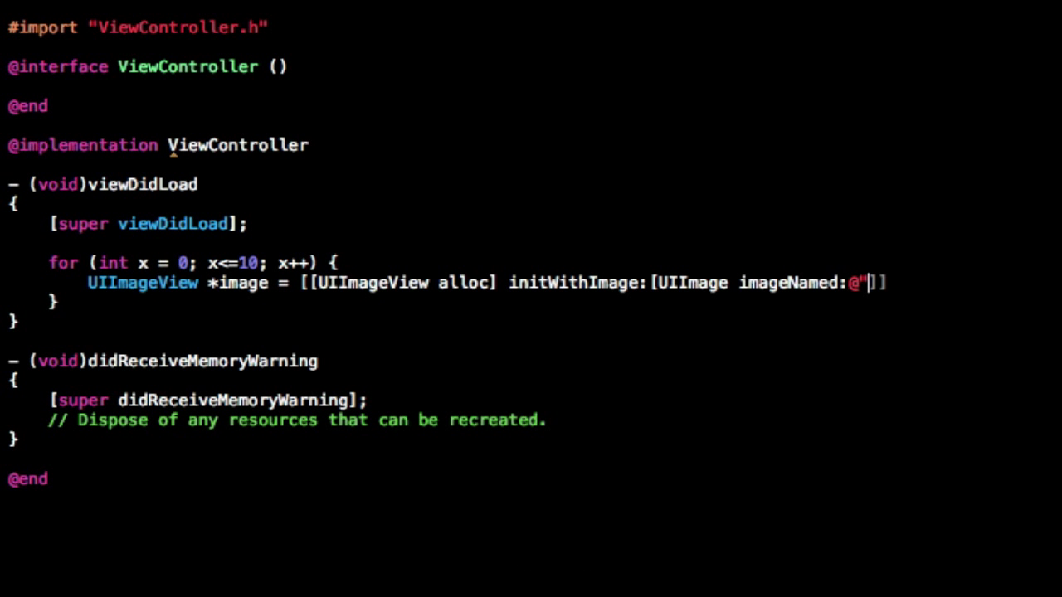
{"action": "type", "text": "Red.png"}
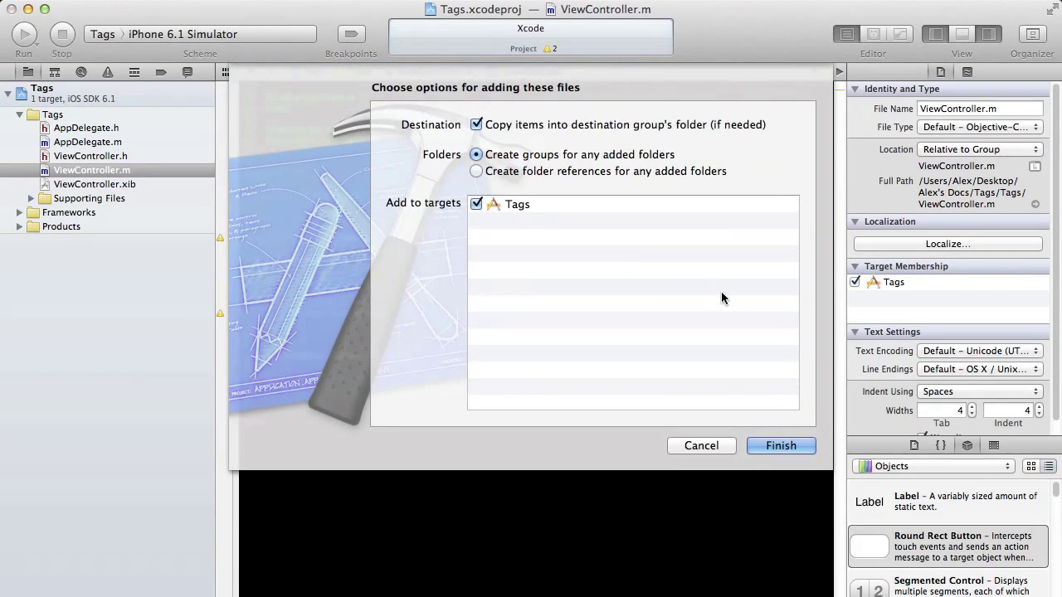
{"action": "left_click", "coordinate": [780, 445]}
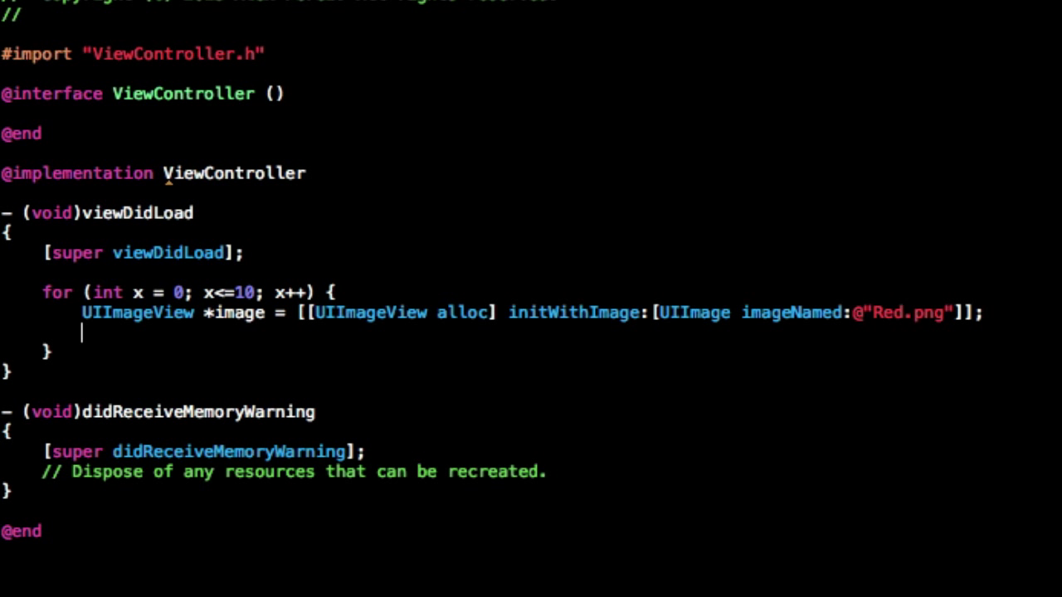
Compute randomx as arc4random() % 320 and randomy as arc4random() % 480
{"action": "type", "text": "int"}
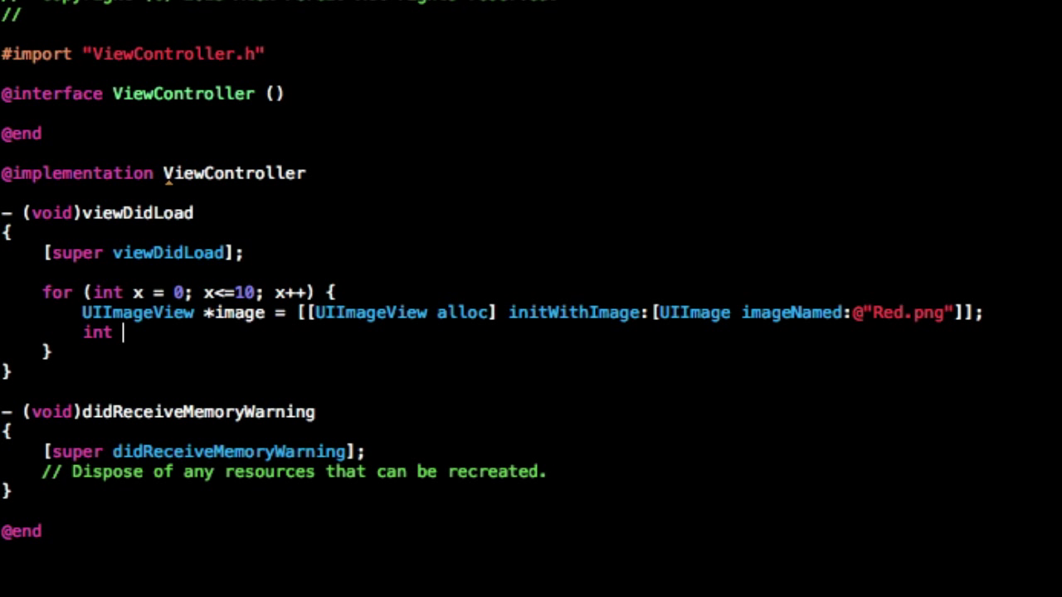
{"action": "type", "text": "rando"}
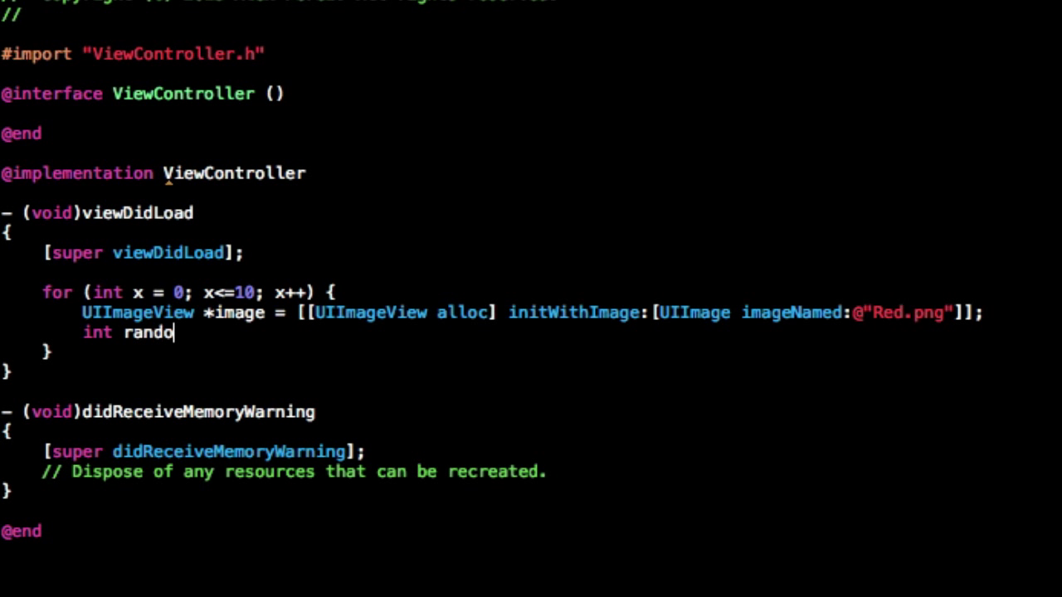
{"action": "type", "text": "mx = a"}
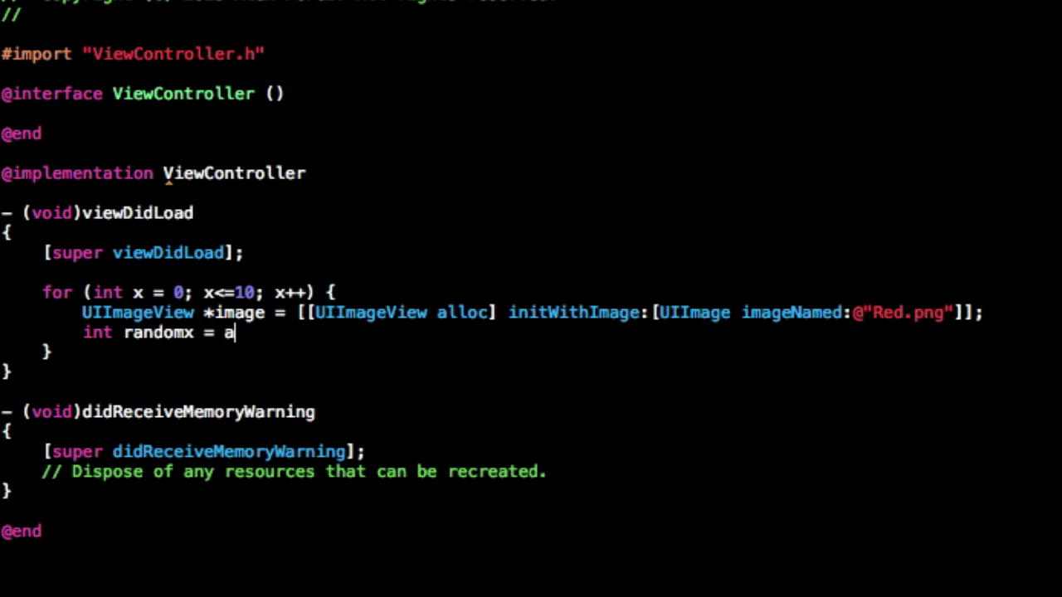
{"action": "type", "text": "rc4random()"}
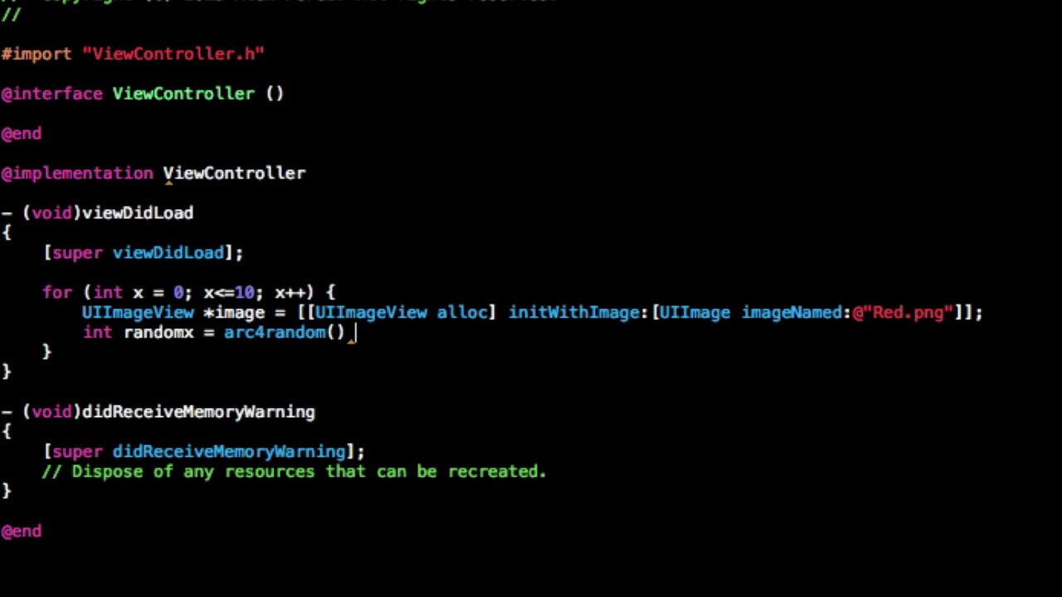
{"action": "type", "text": "%"}
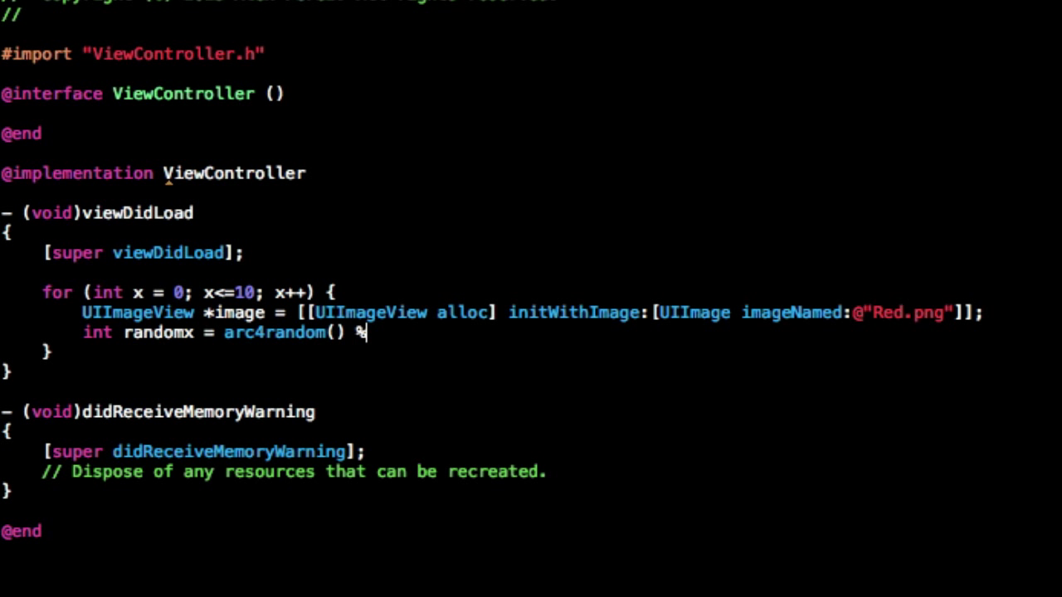
{"action": "type", "text": "32"}
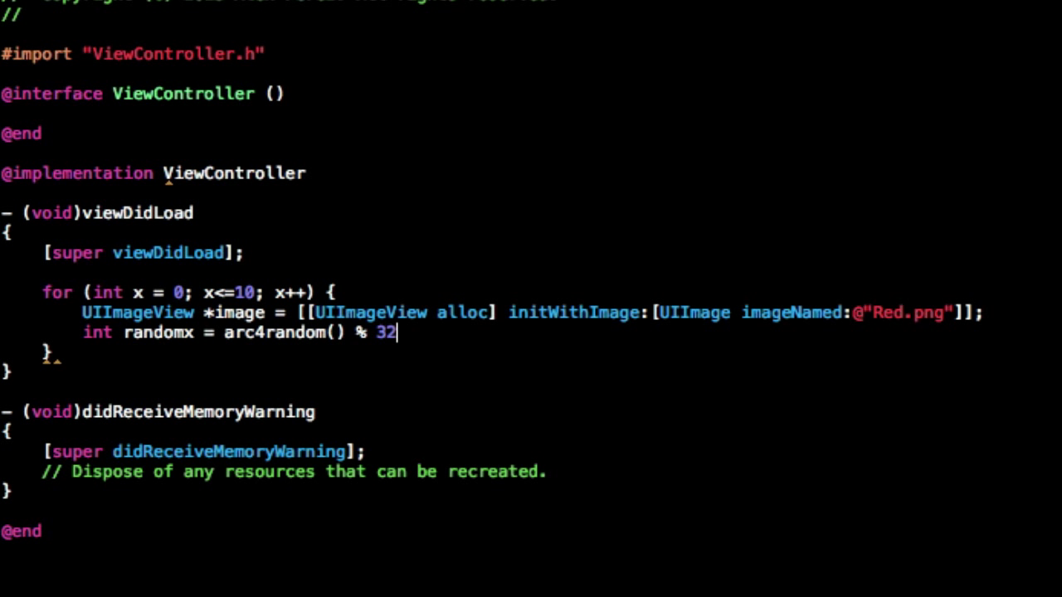
{"action": "type", "text": "0;"}
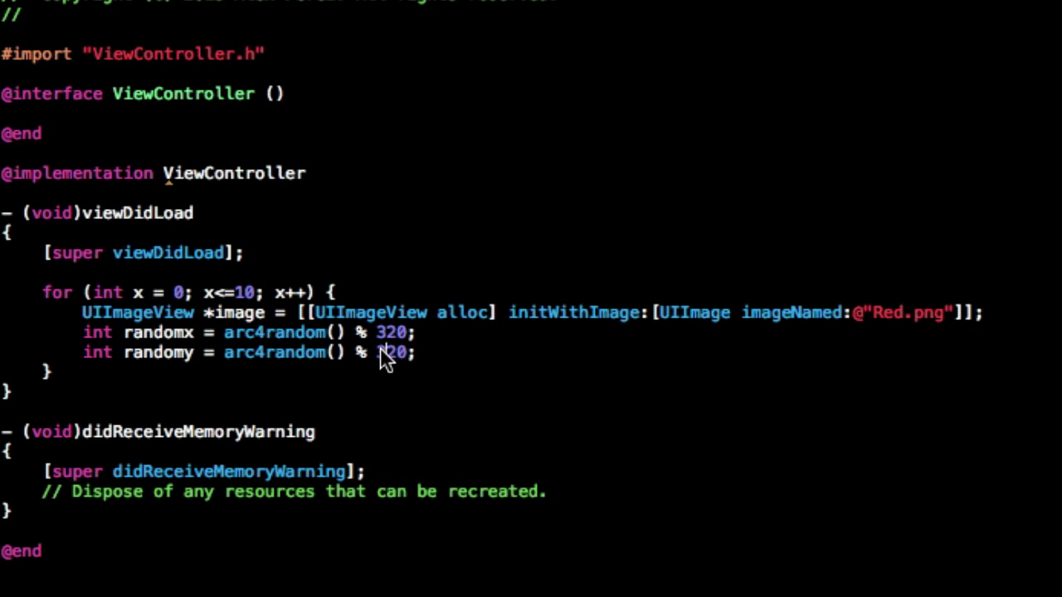
{"action": "type", "text": "480"}
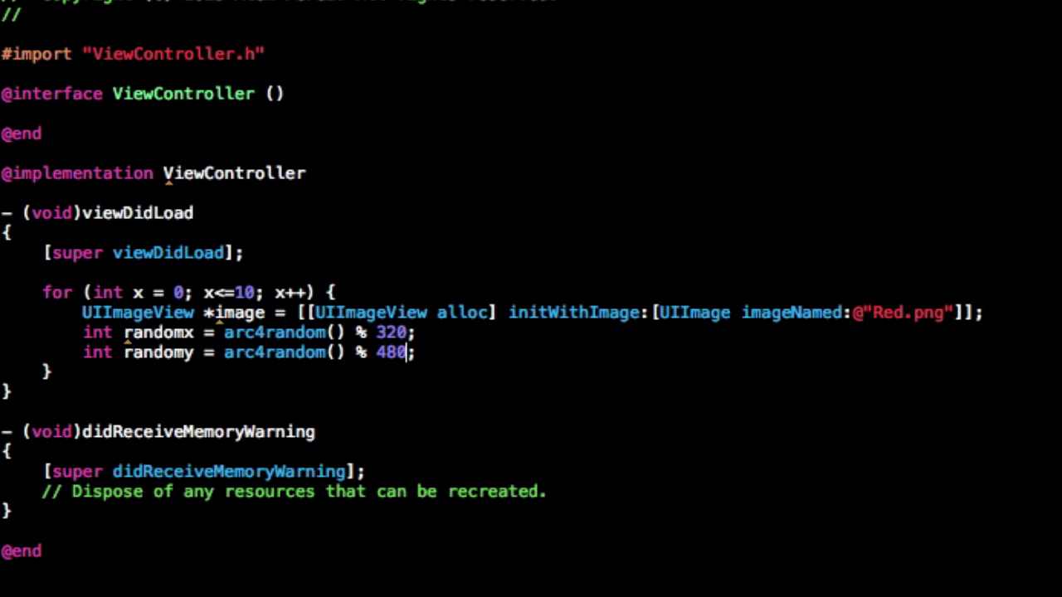
Center the image at CGPointMake(randomx, randomy) and add it as a subview of self.view
{"action": "type", "text": "image"}
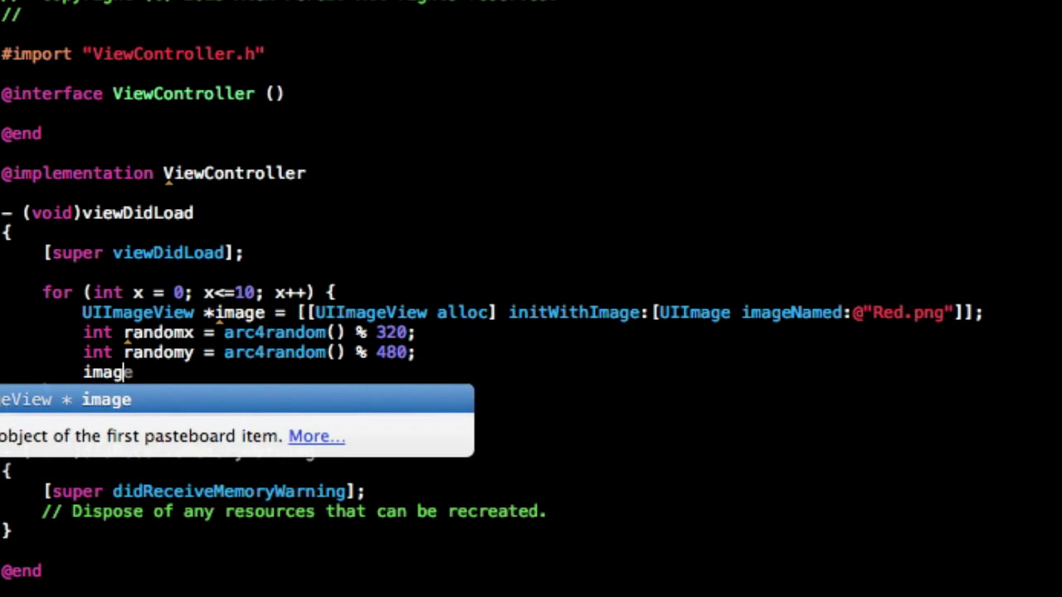
{"action": "type", "text": ".center = CGPo"}
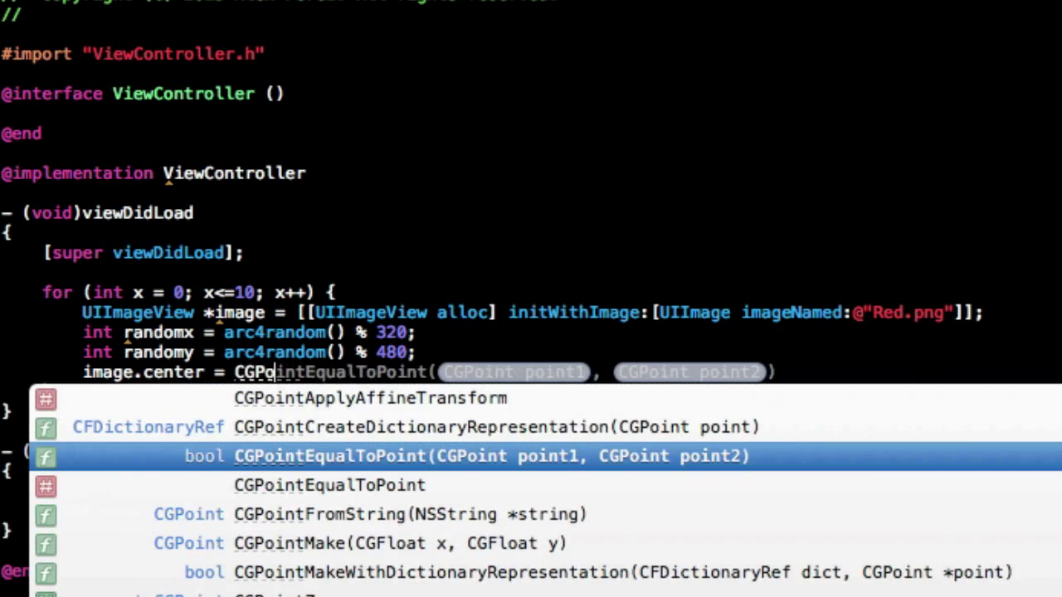
{"action": "type", "text": "cgpoinm"}
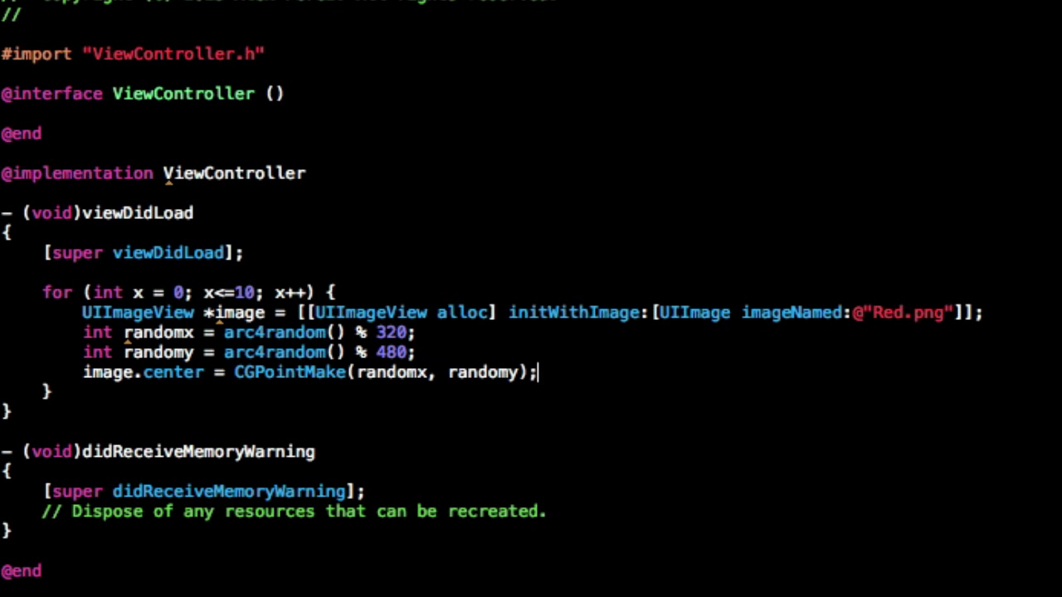
{"action": "type", "text": "[self.init]"}
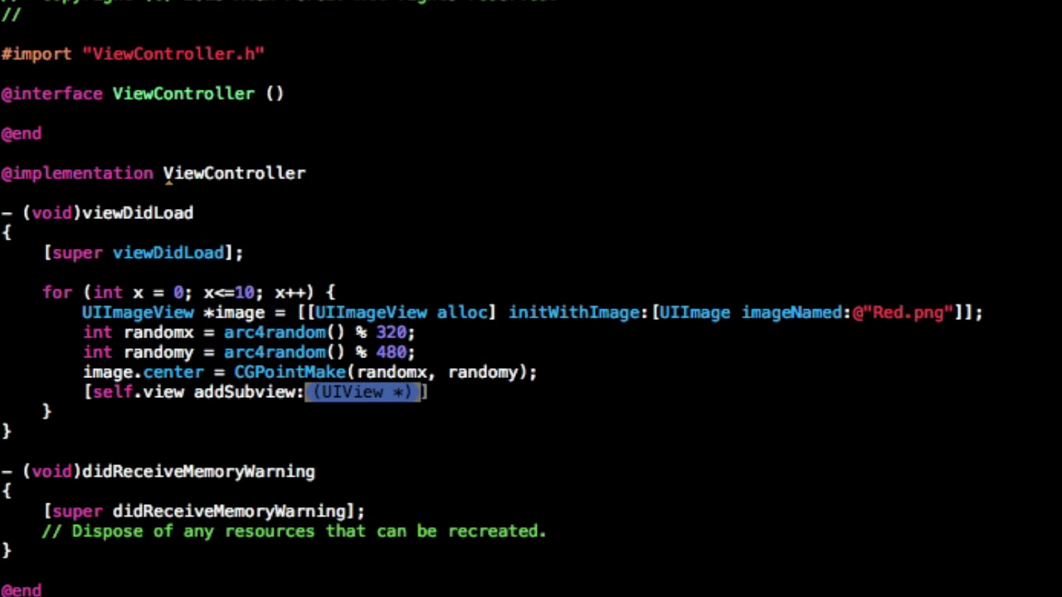
{"action": "type", "text": "image"}
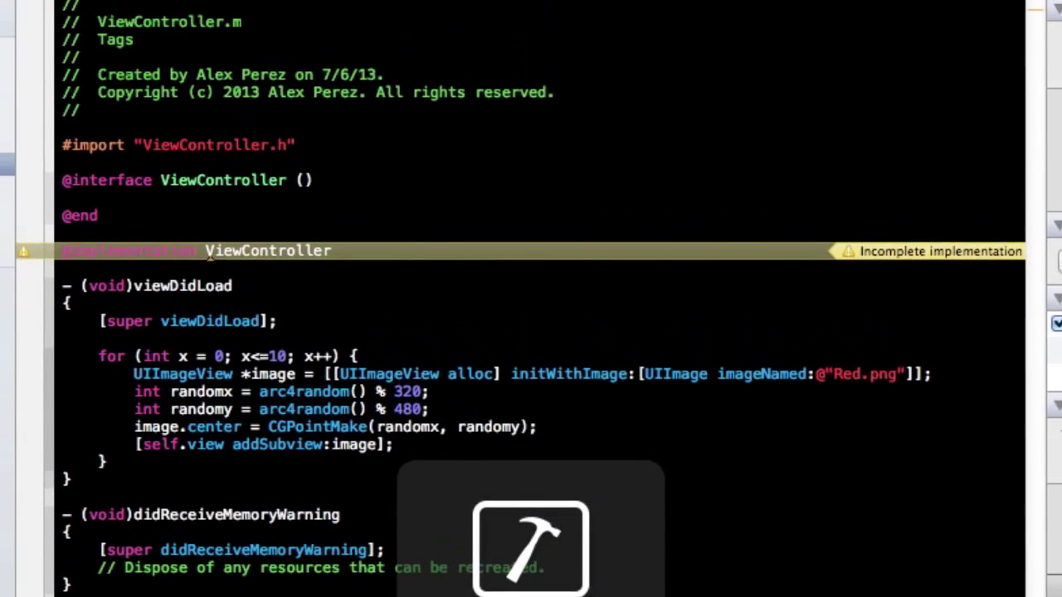
Run the Tags app in the iPhone Simulator to see the scattered red squares
{"action": "left_click", "coordinate": [530, 548]}
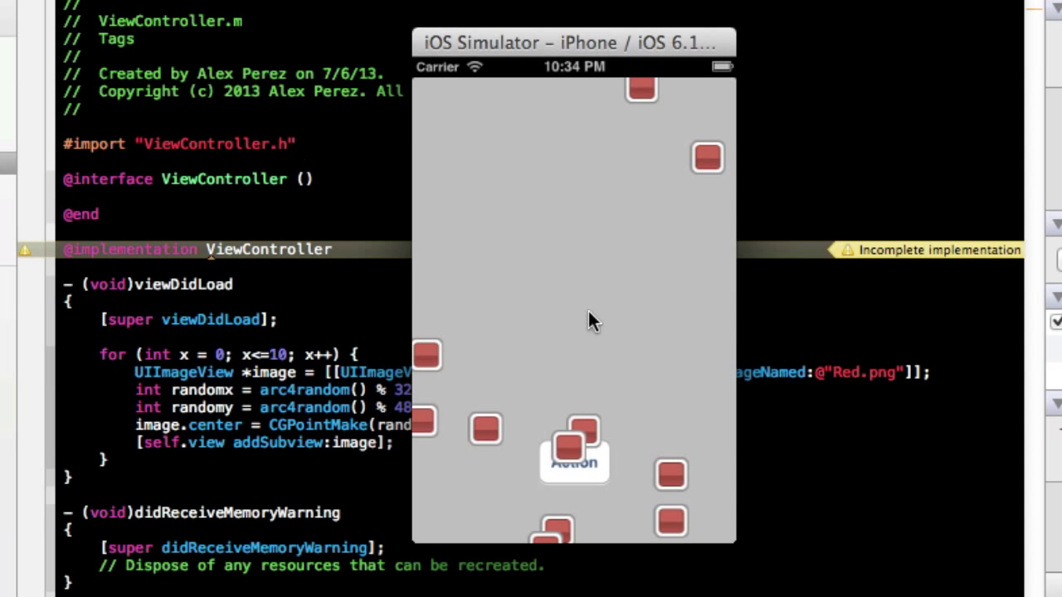
{"action": "mouse_move", "coordinate": [357, 357]}
{"action": "type", "text": "image"}
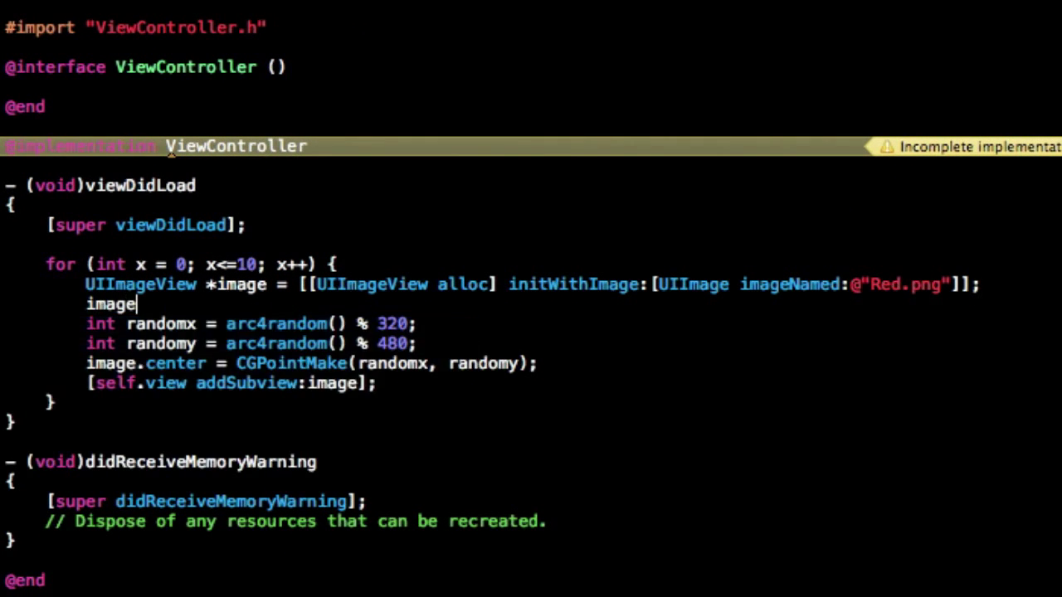
Assign image.tag = 101 to each image view created in the loop
{"action": "type", "text": ".tag = 1-"}
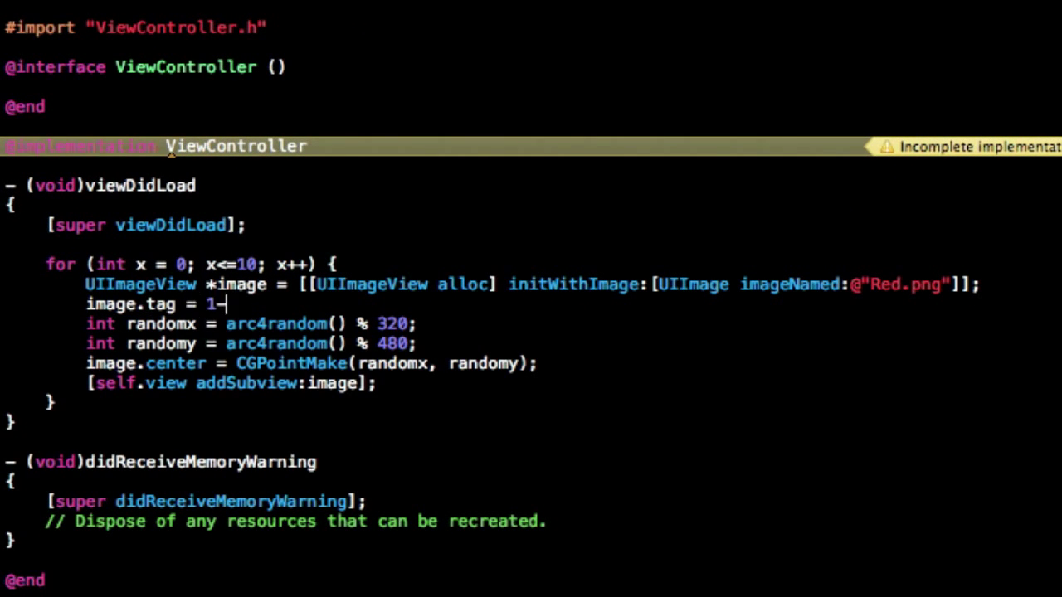
{"action": "type", "text": "01;"}
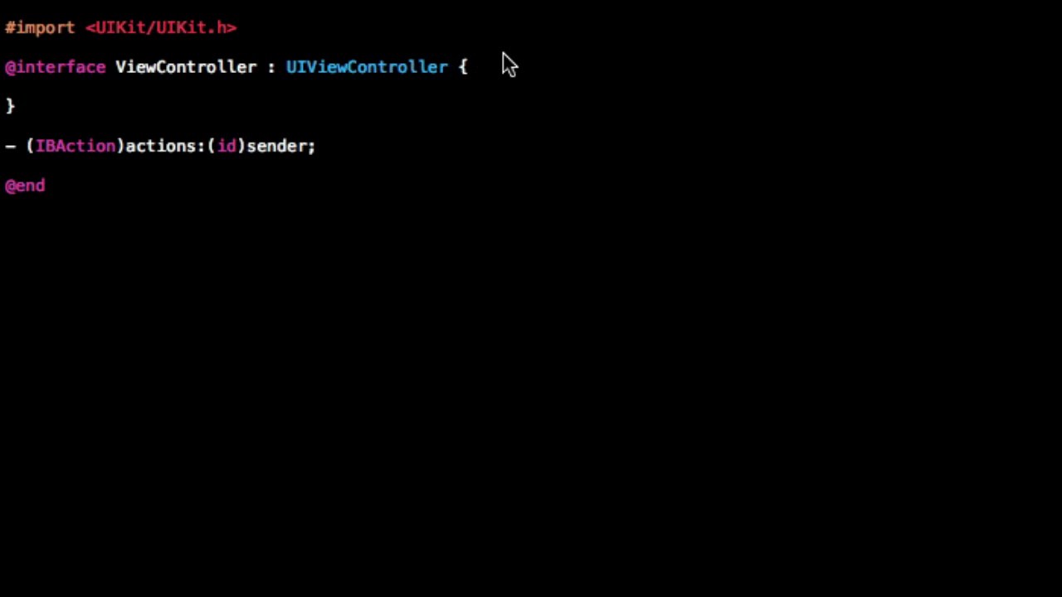
Declare IBOutlet UIImageView *image1; in ViewController.h and duplicate it six times
{"action": "type", "text": "IBO"}
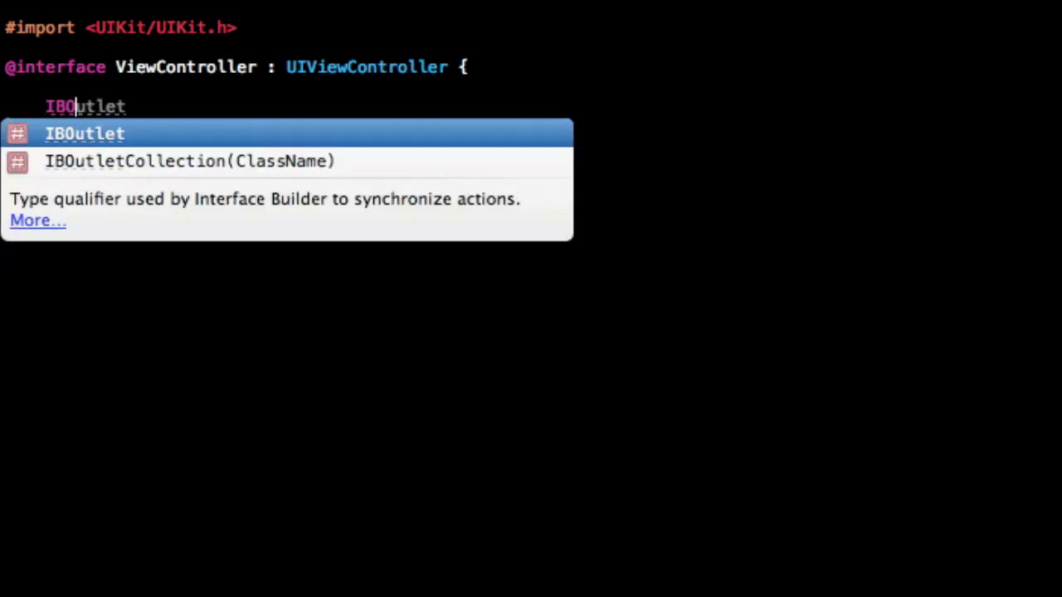
{"action": "type", "text": "YES"}
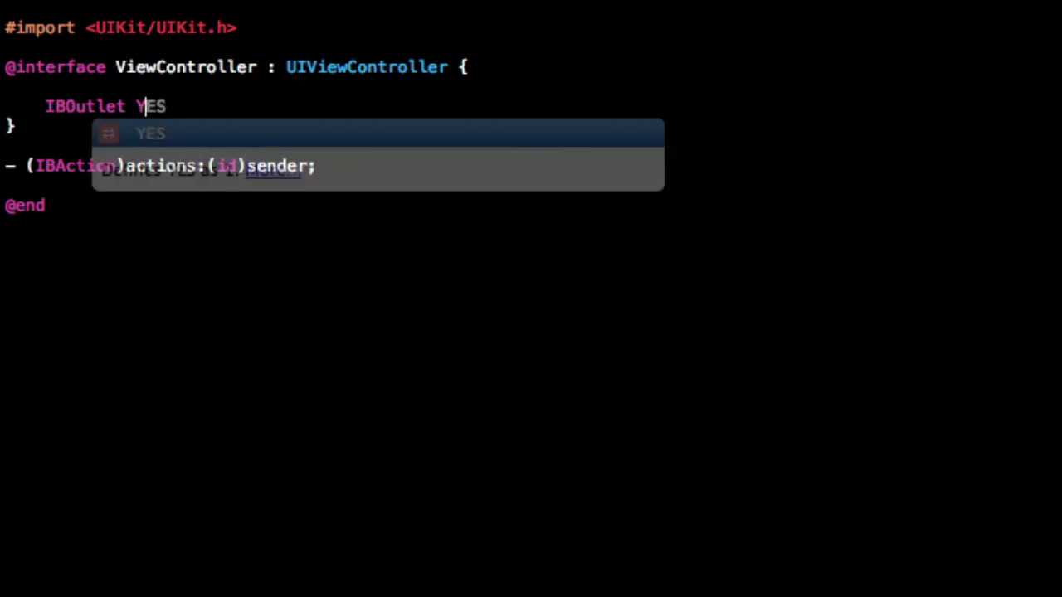
{"action": "type", "text": "UIImageView *"}
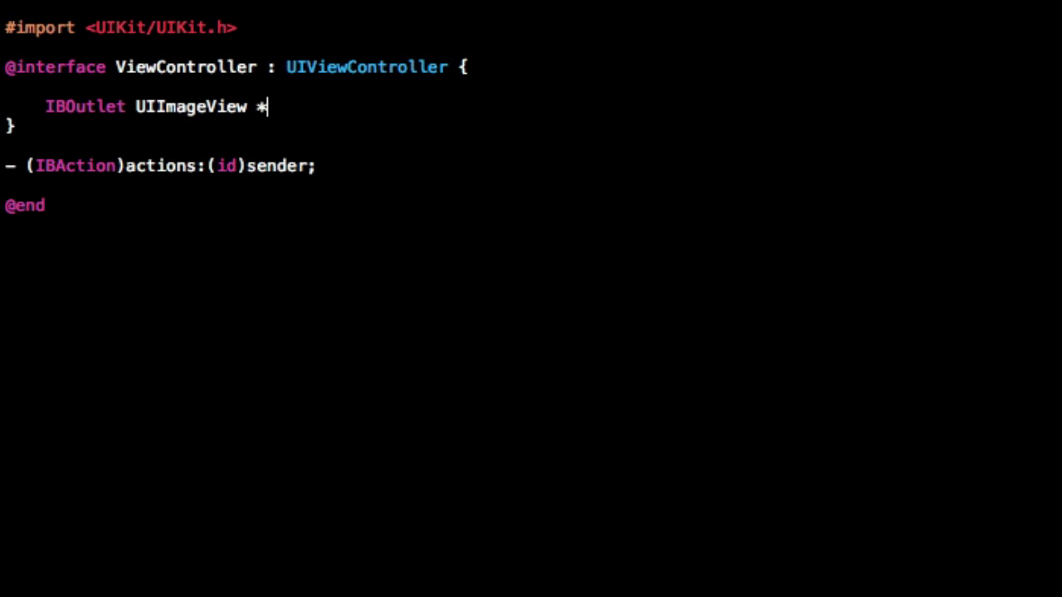
{"action": "type", "text": "image1l"}
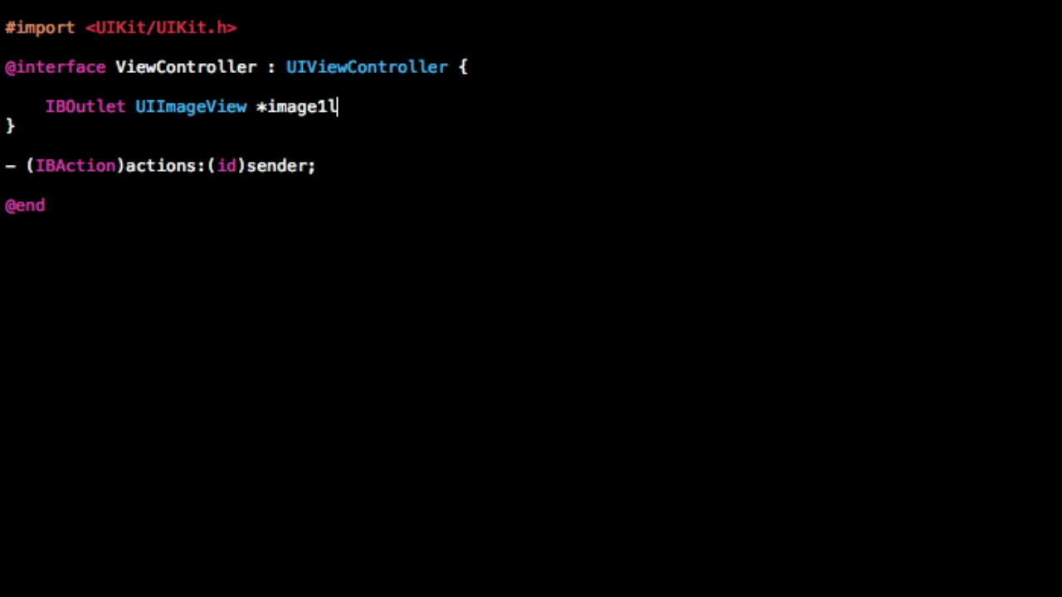
{"action": "type", "text": ";"}
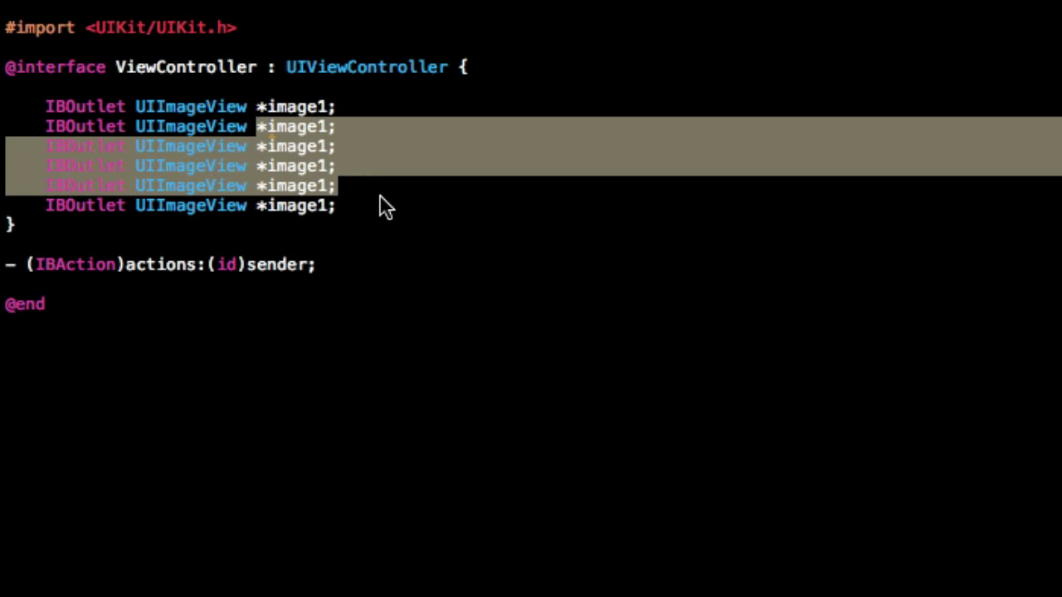
{"action": "key", "text": "Delete"}
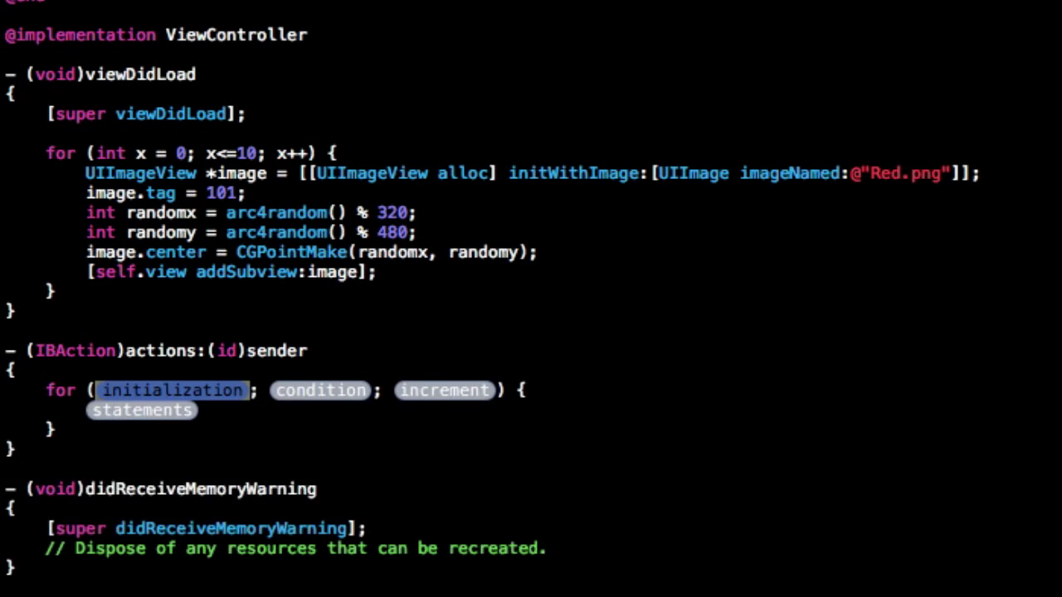
Loop over UIImageView *image in [self.view subviews] inside the actions method
{"action": "left_click", "coordinate": [444, 391]}
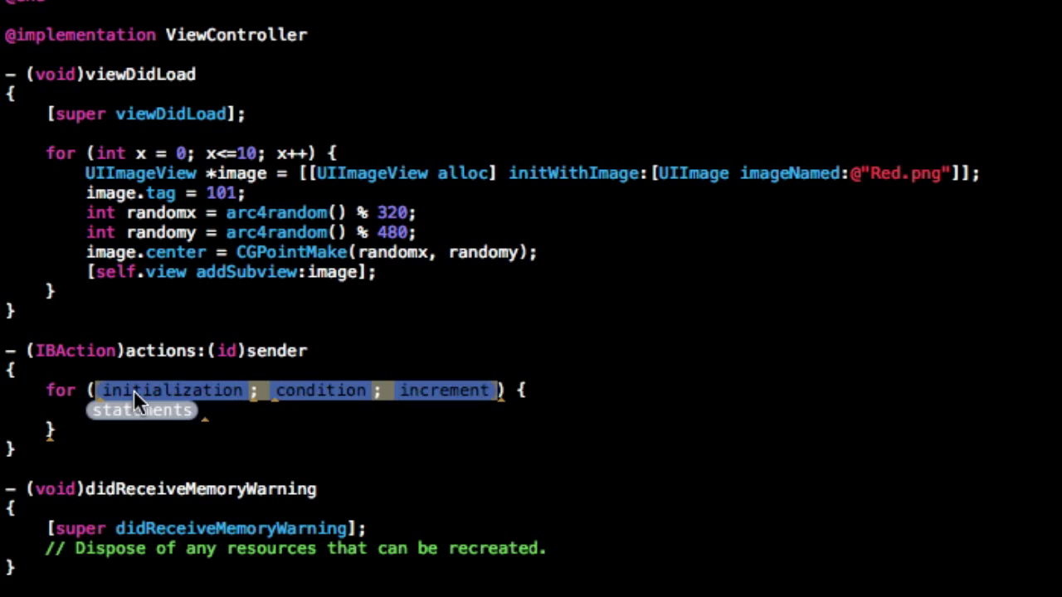
{"action": "mouse_move", "coordinate": [115, 396]}
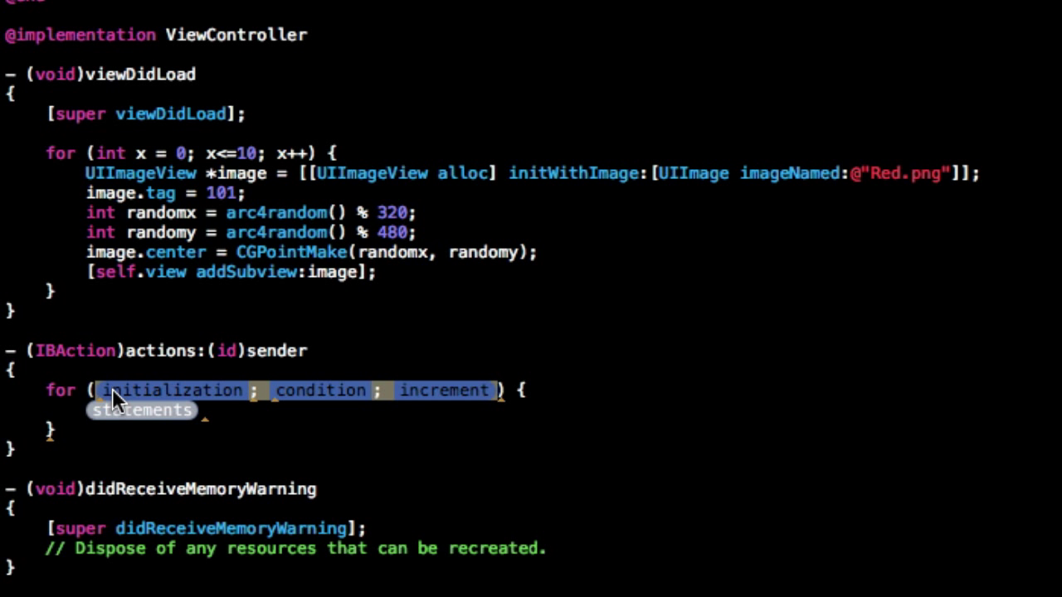
{"action": "type", "text": "UIImageView) {"}
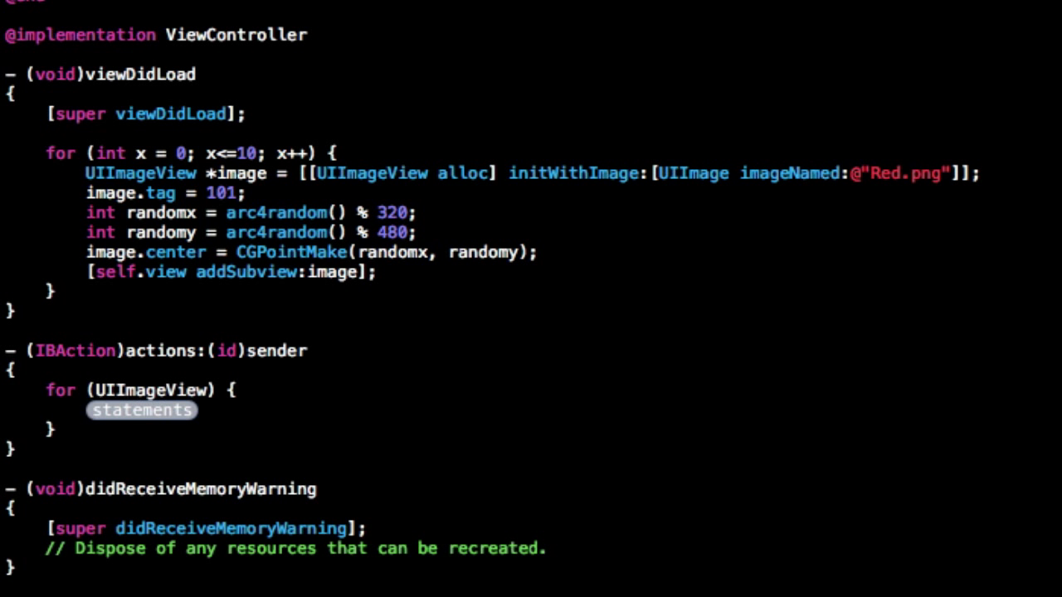
{"action": "type", "text": "*image in [self.view subviews"}
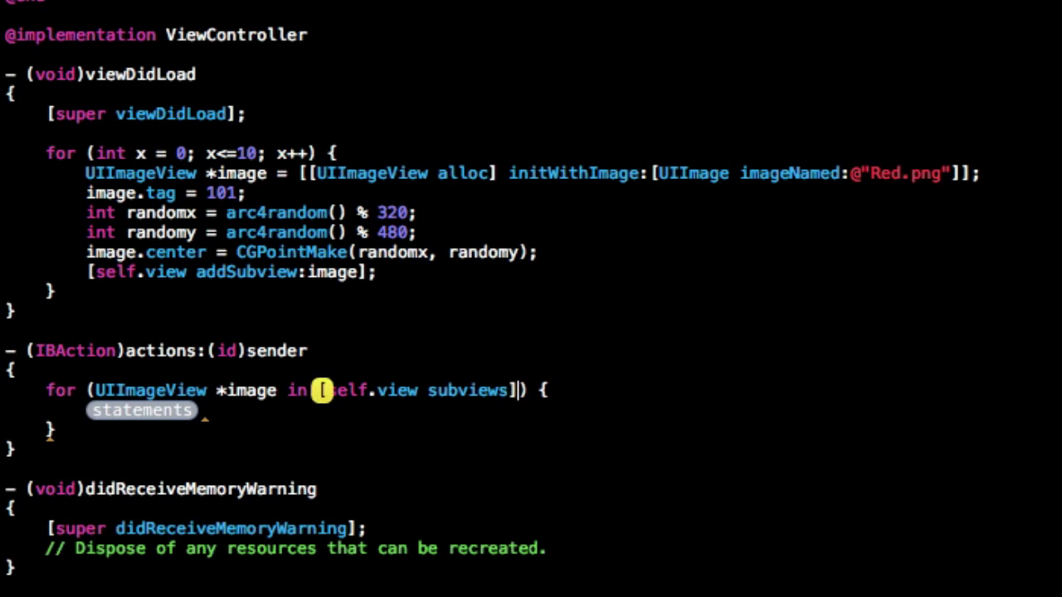
{"action": "left_click", "coordinate": [141, 410]}
{"action": "type", "text": "if (imag"}
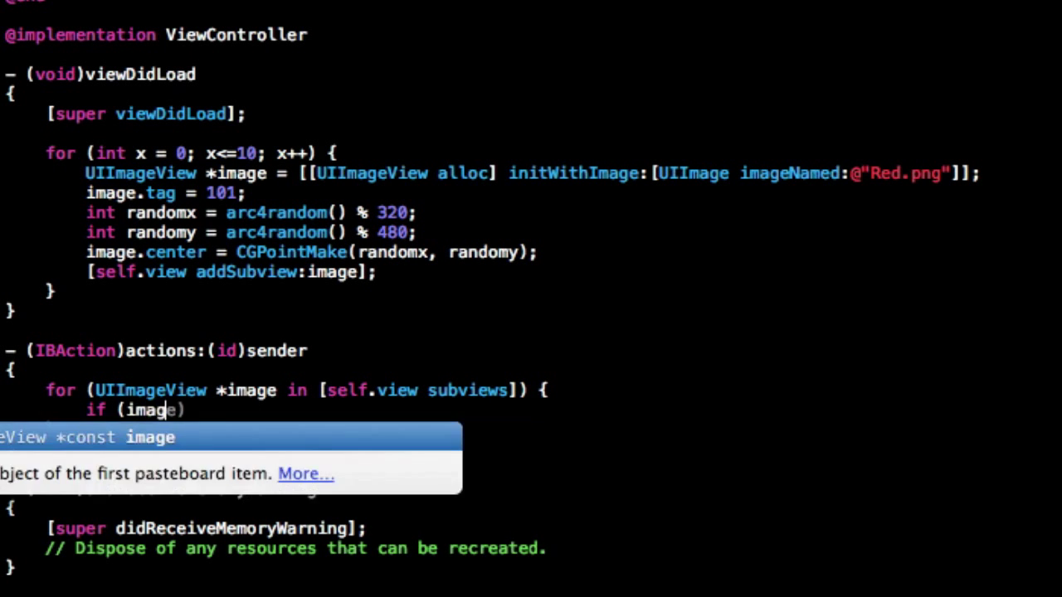
Add an if (image.tag==101) { } check inside the subviews loop
{"action": "type", "text": ".tag=="}
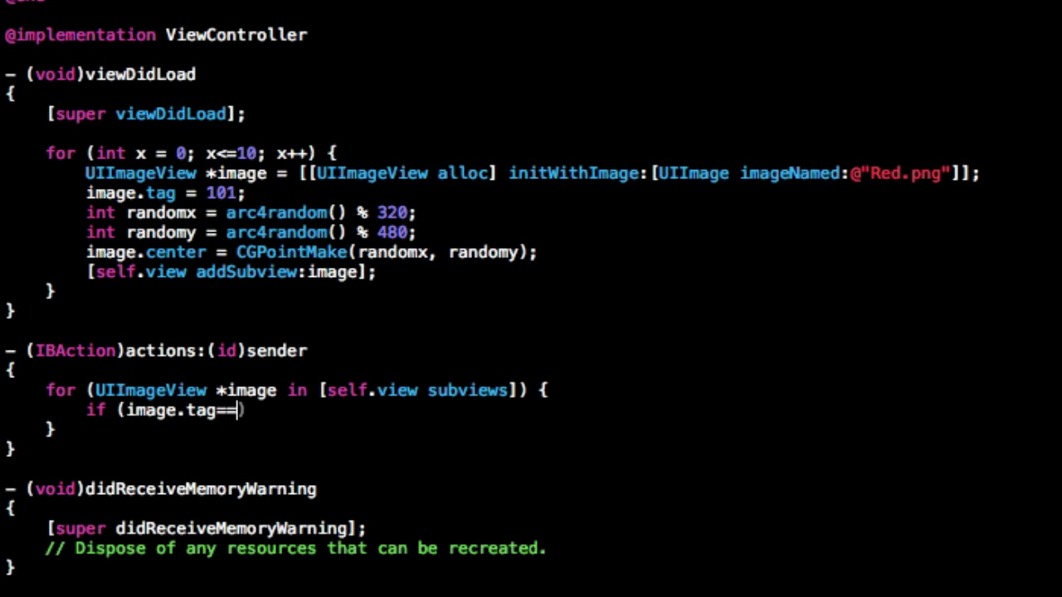
{"action": "type", "text": "101)"}
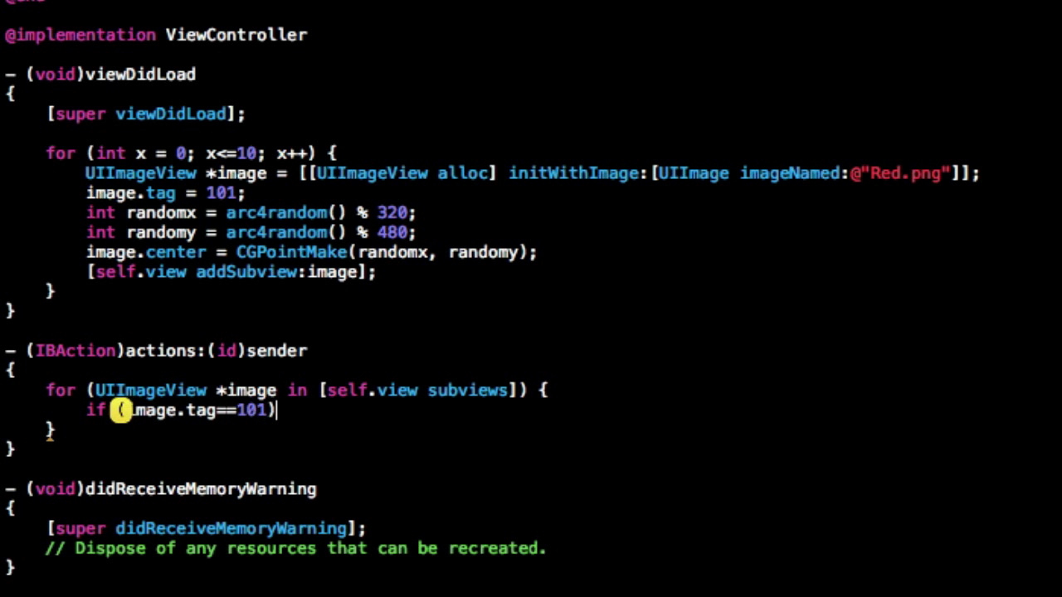
{"action": "type", "text": "{"}
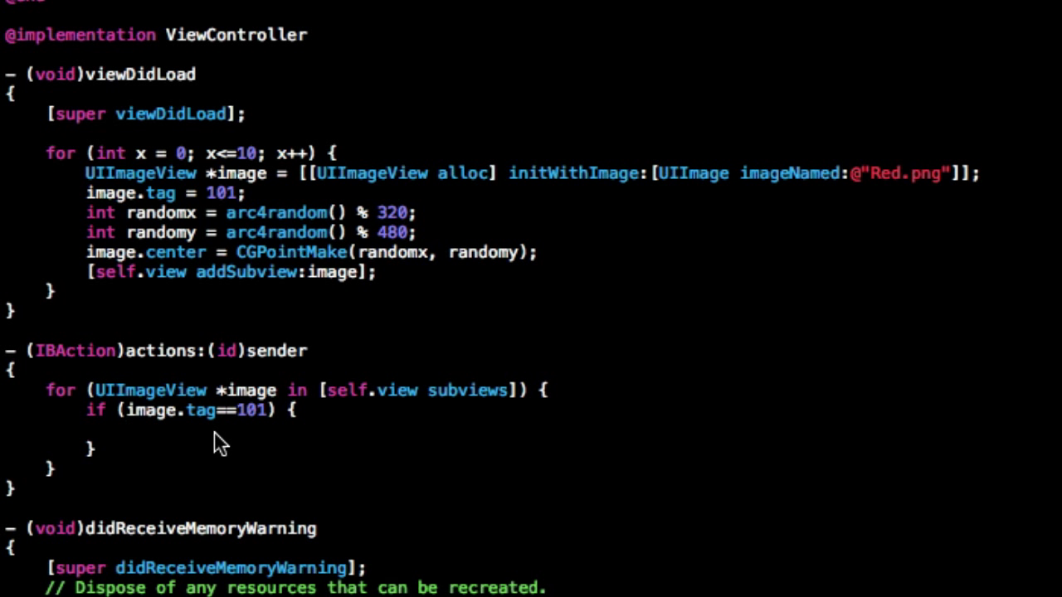
{"action": "type", "text": "structdef"}
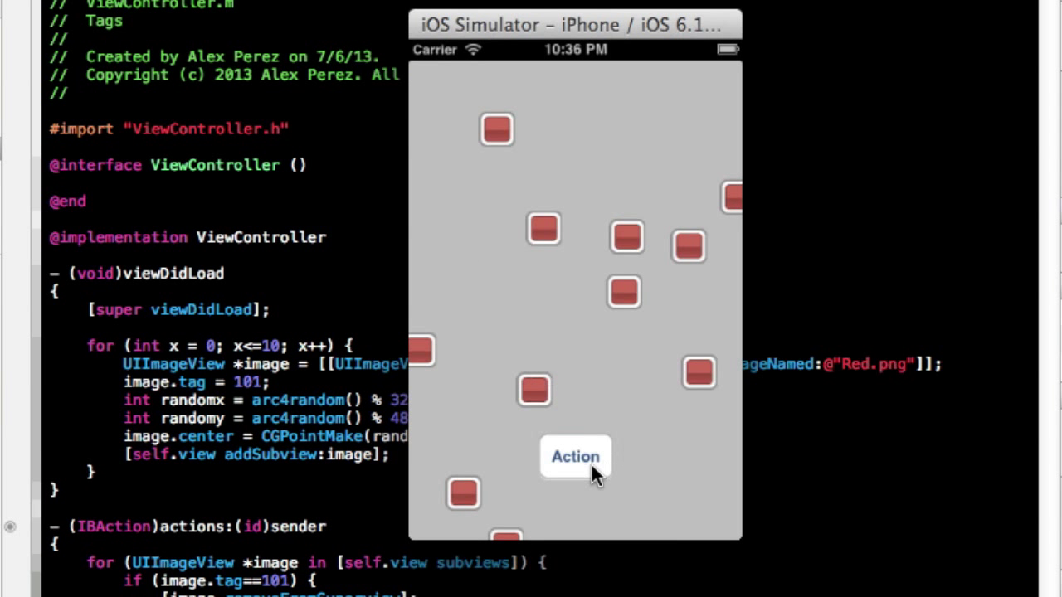
Tap Action in the Simulator to remove the red images, then return to ViewController in Xcode
{"action": "left_click", "coordinate": [574, 456]}
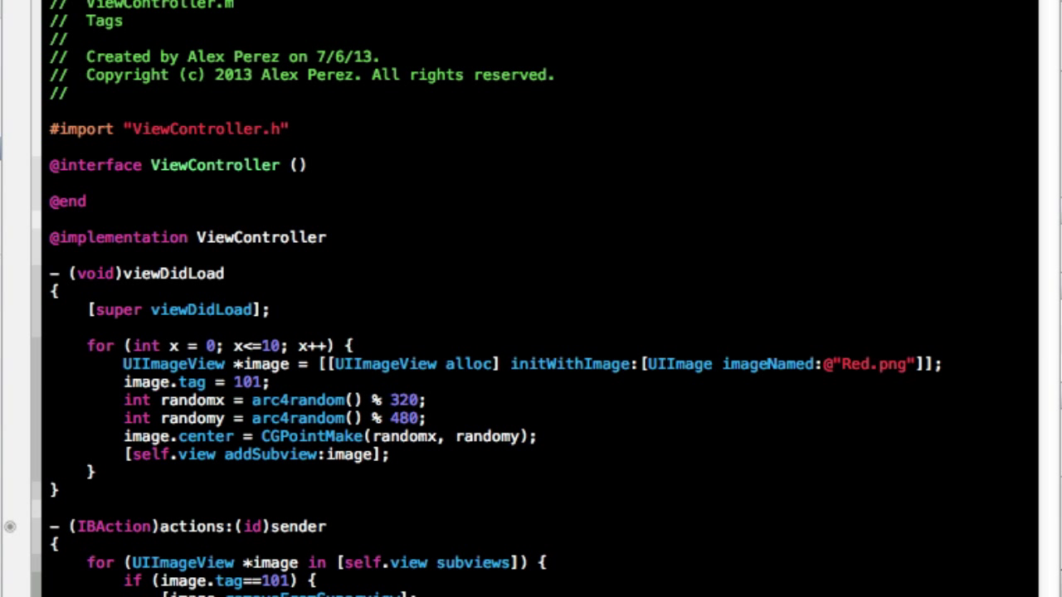
{"action": "scroll", "scroll_direction": "down", "scroll_amount": 3}
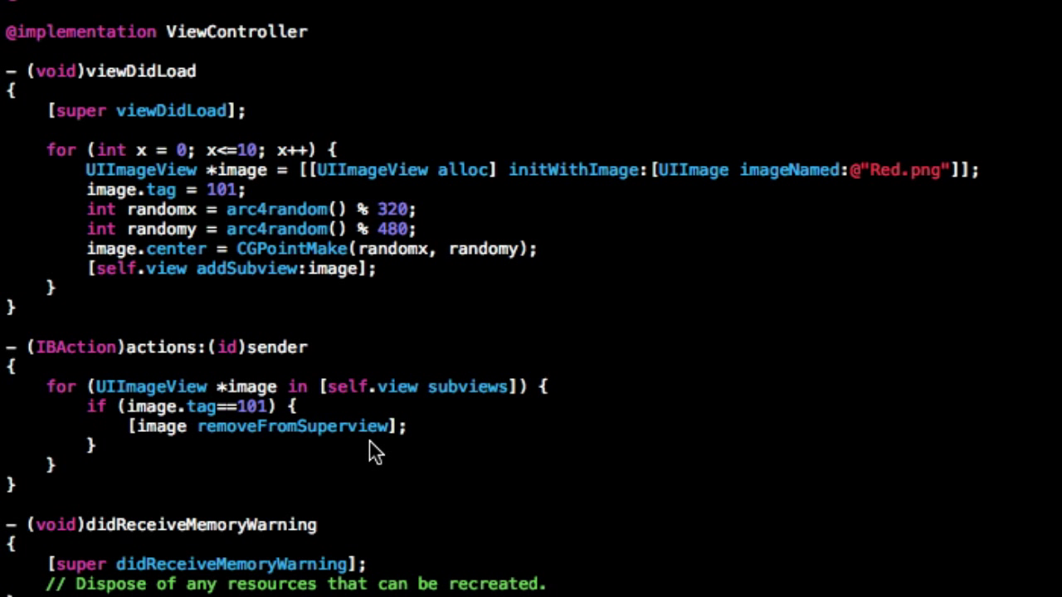
{"action": "left_click", "coordinate": [91, 446]}
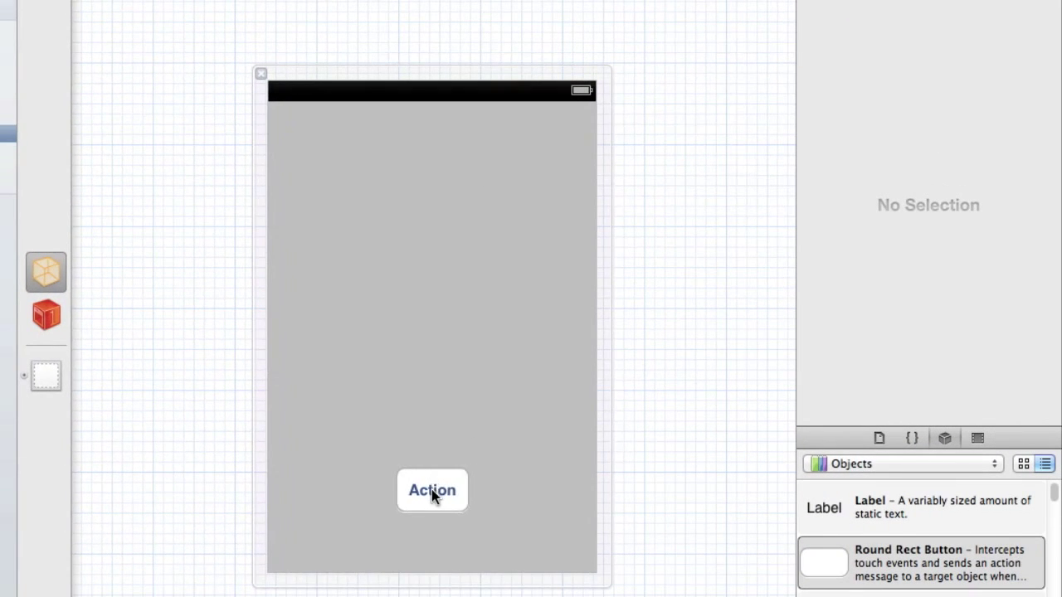
Select the Action button in ViewController.xib and set its Tag attribute to 4
{"action": "left_click", "coordinate": [431, 489]}
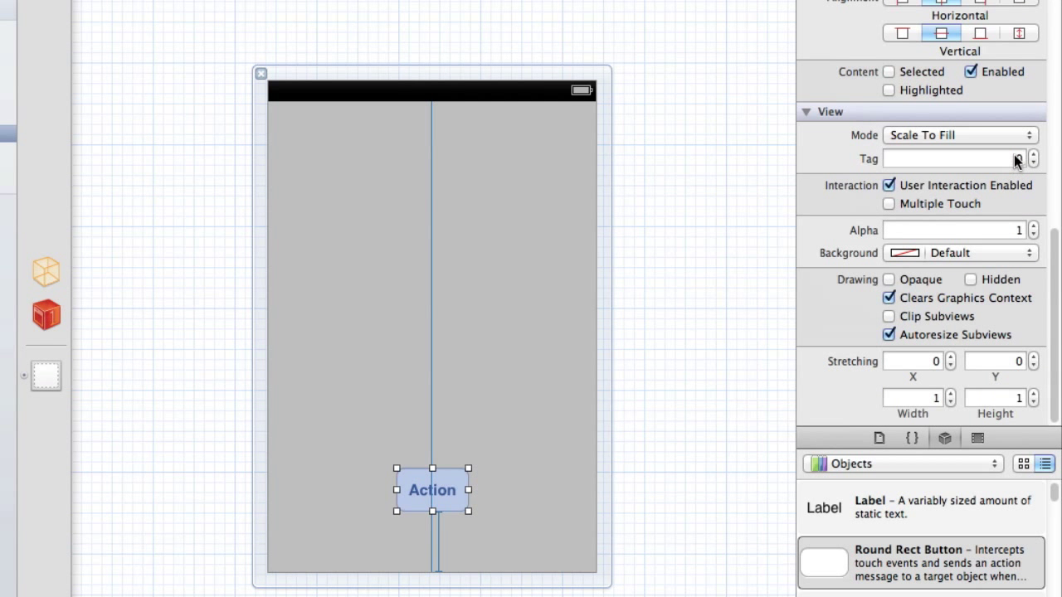
{"action": "left_click", "coordinate": [949, 160]}
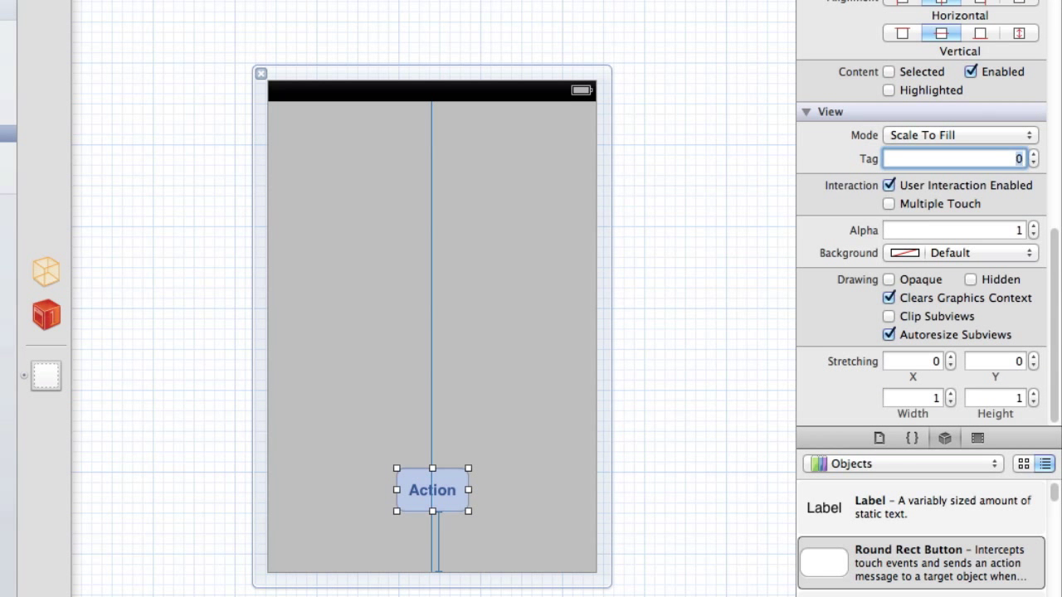
{"action": "type", "text": "4"}
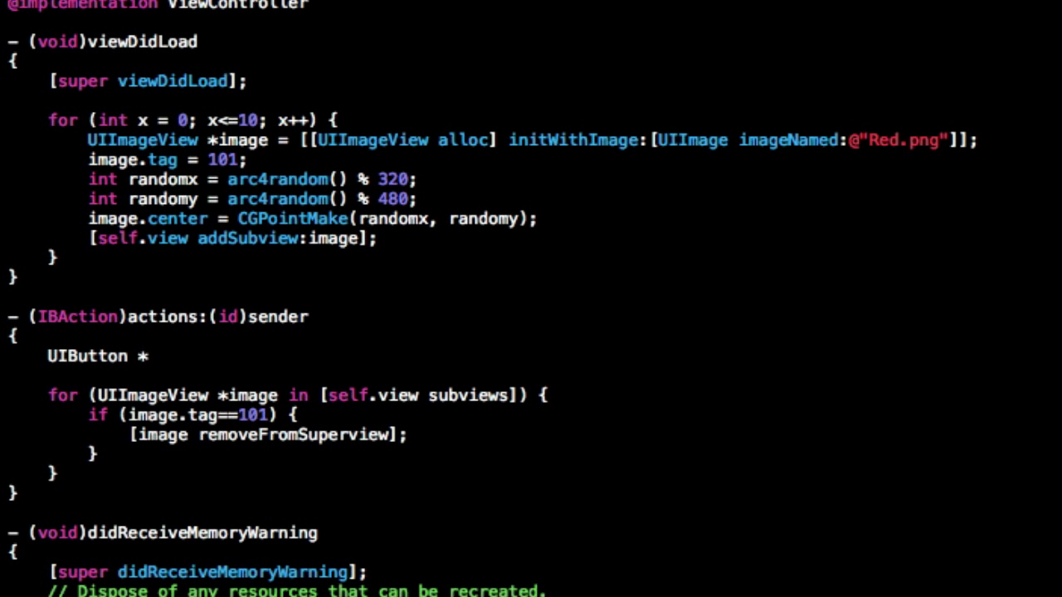
Declare UIButton *button = (UIButton *)sender and add an if on button.tag = 4 that logs a message
{"action": "type", "text": "button = (UIButton *)sen"}
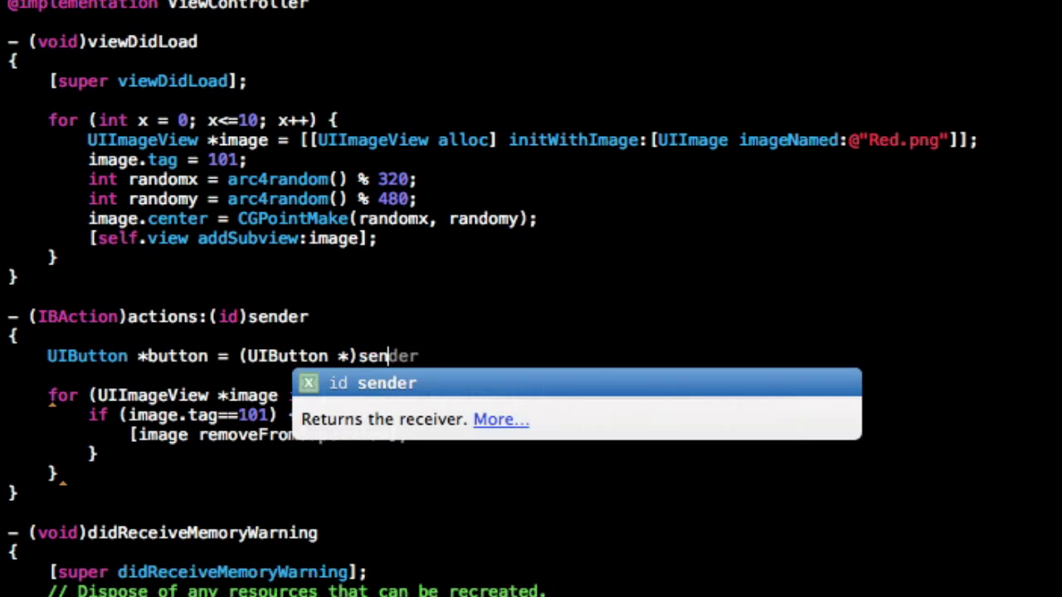
{"action": "type", "text": ";"}
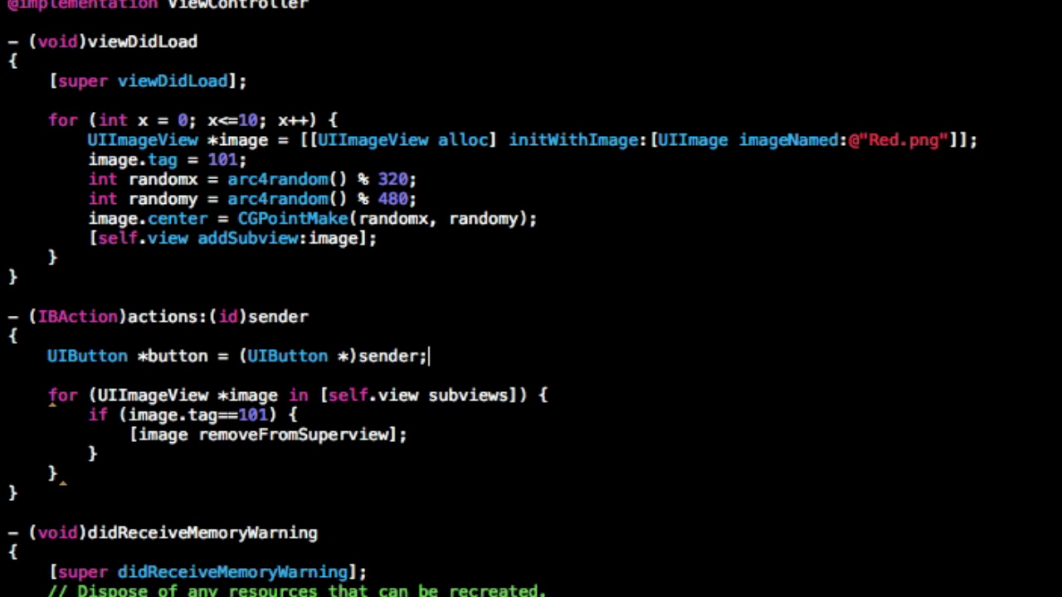
{"action": "type", "text": "if ("}
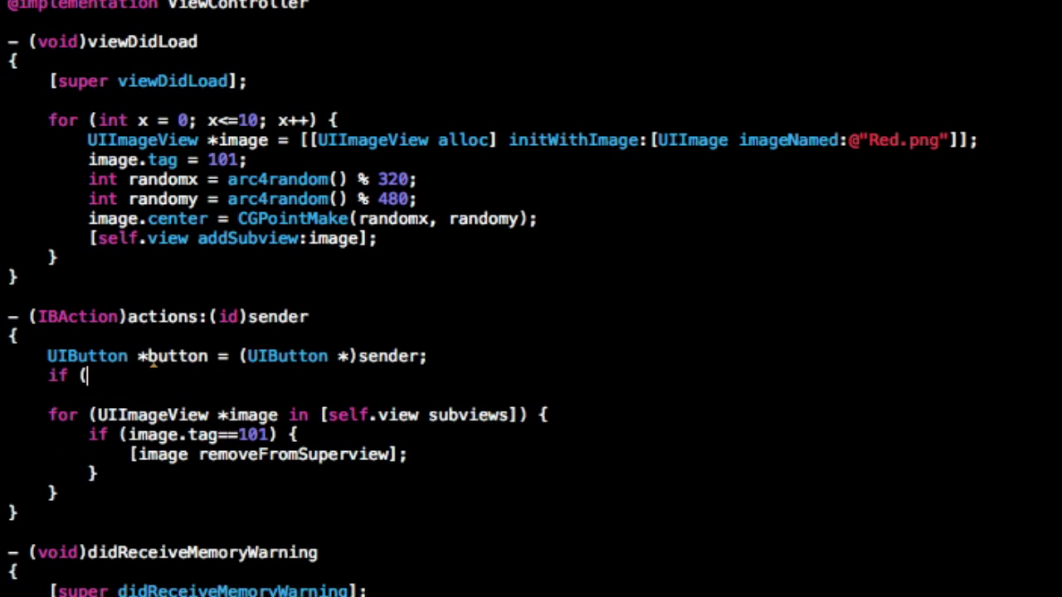
{"action": "type", "text": "button.subviews)"}
{"action": "type", "text": "NSLog(@\"234234\");"}
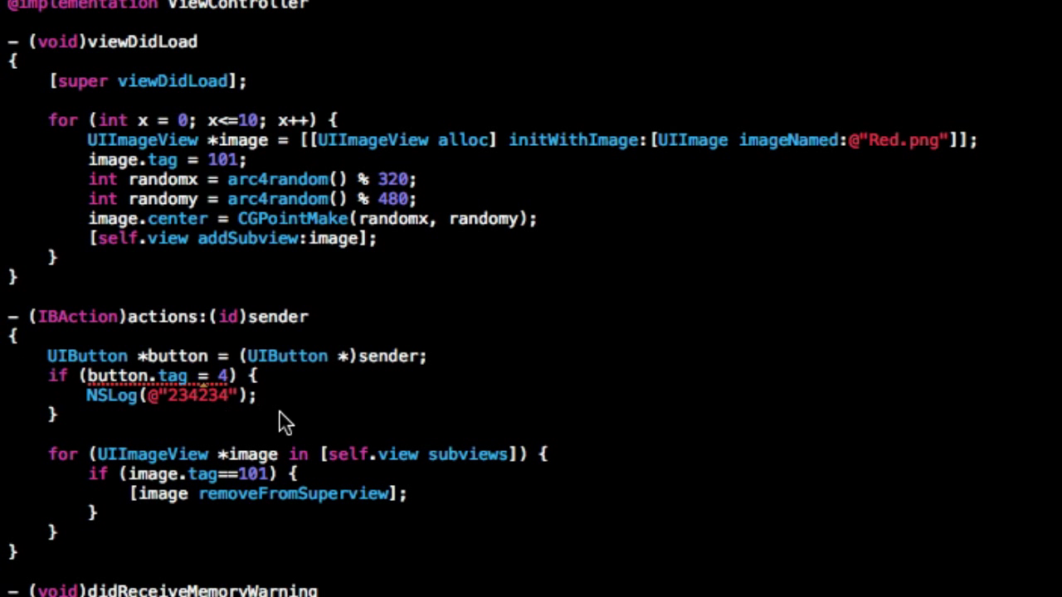
{"action": "type", "text": "="}
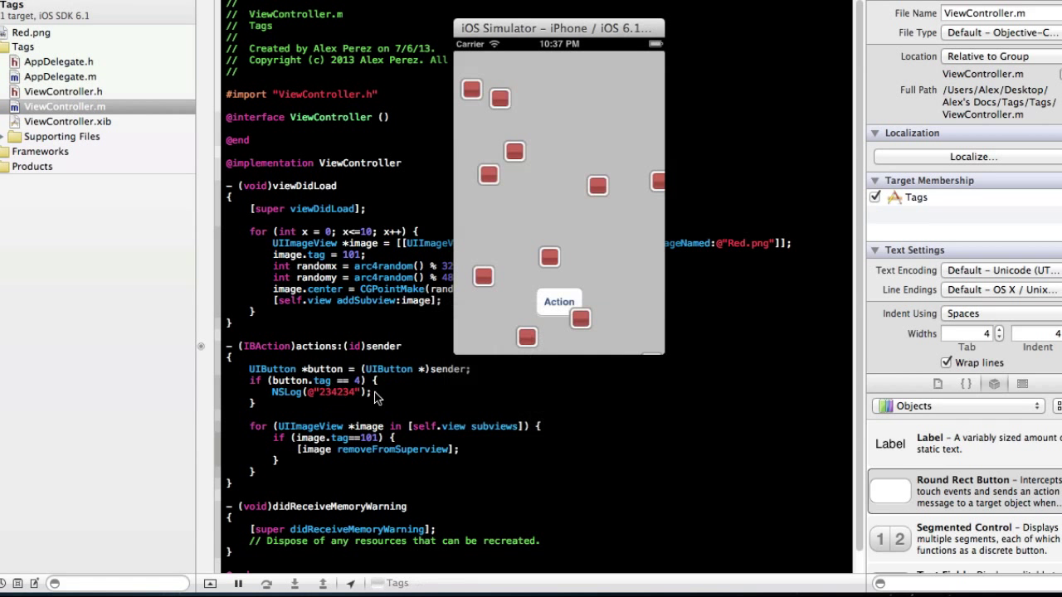
Tap Action twice to clear the red squares and print 234234 to the console each time
{"action": "left_click", "coordinate": [558, 302]}
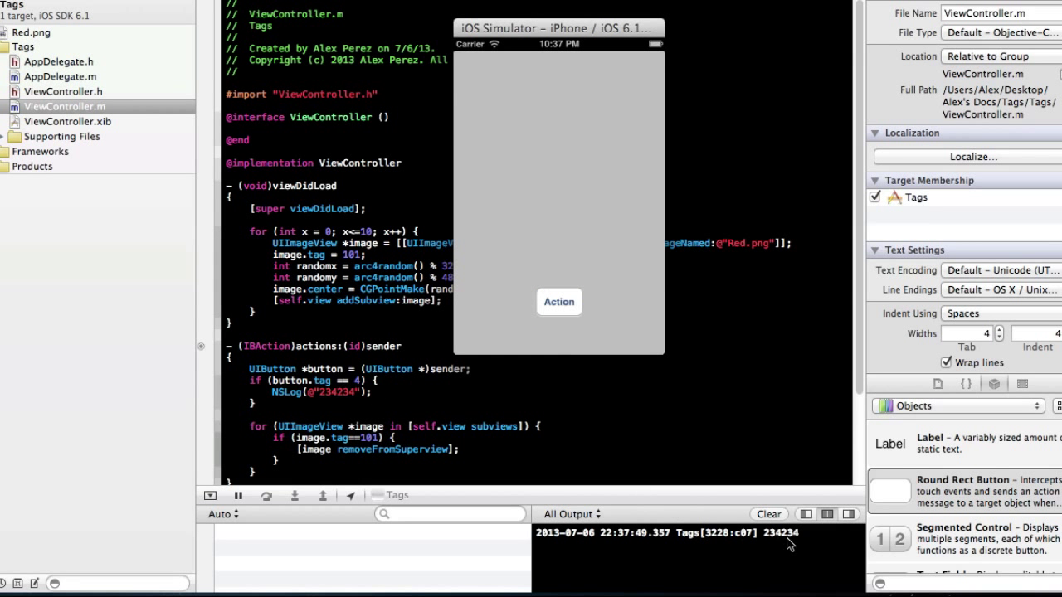
{"action": "left_click", "coordinate": [557, 302]}
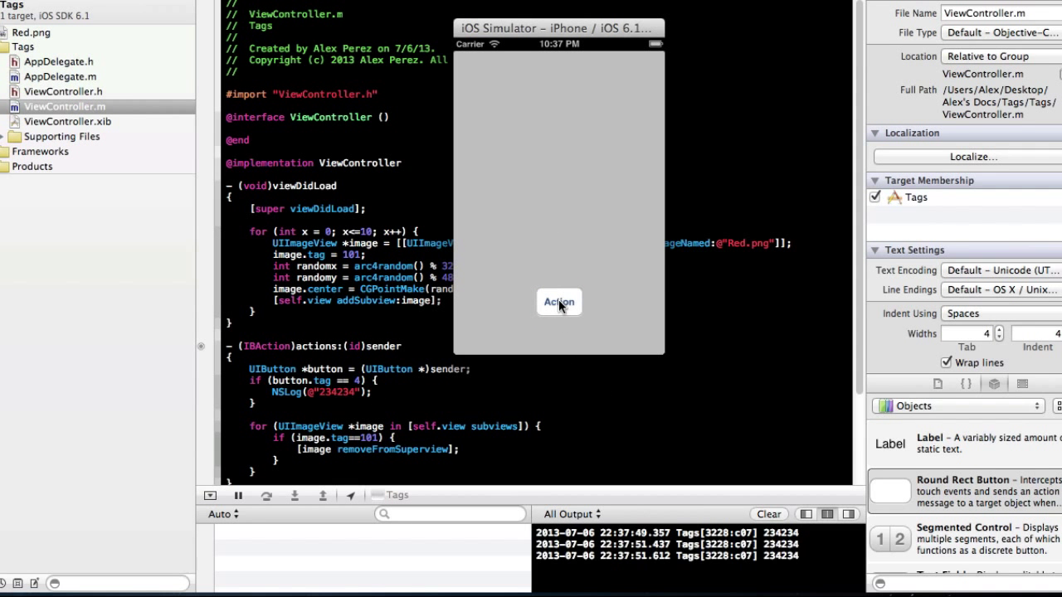
{"action": "mouse_move", "coordinate": [278, 371]}
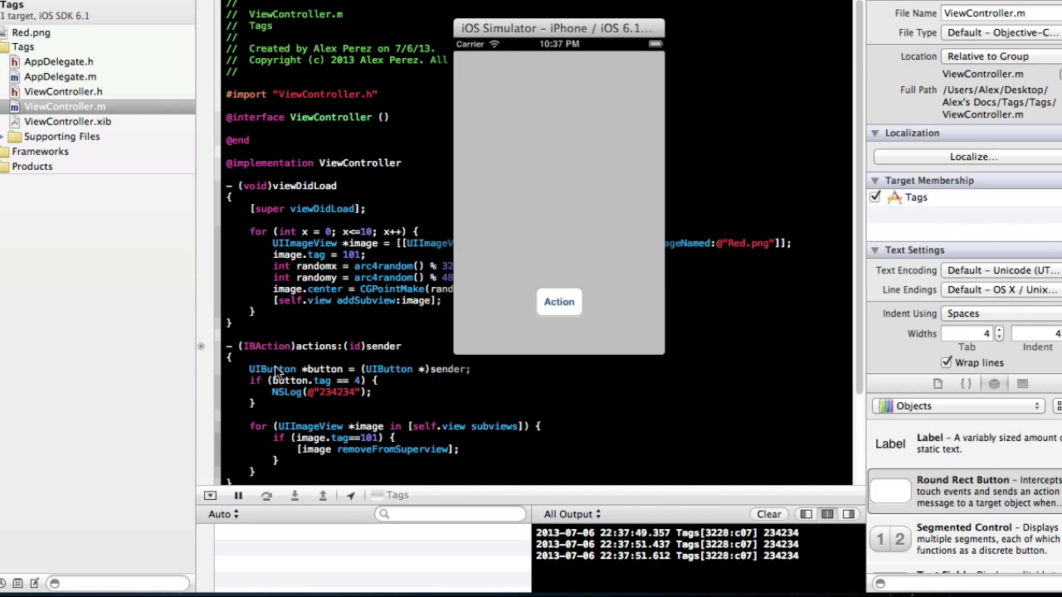
{"action": "mouse_move", "coordinate": [577, 170]}
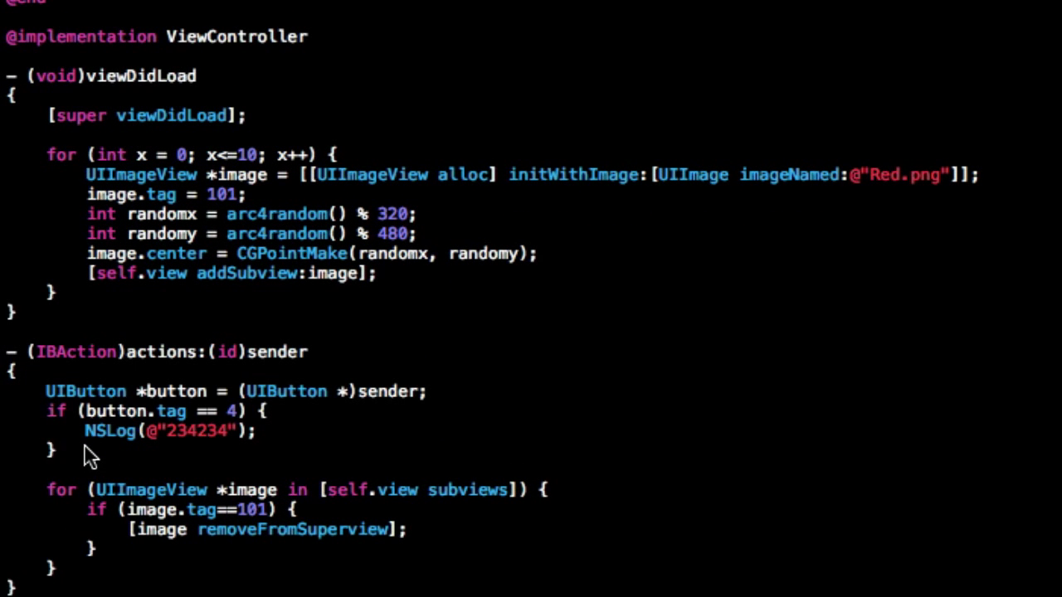
Correct the if condition to button.tag == 4 so it compares rather than assigns
{"action": "left_click", "coordinate": [58, 450]}
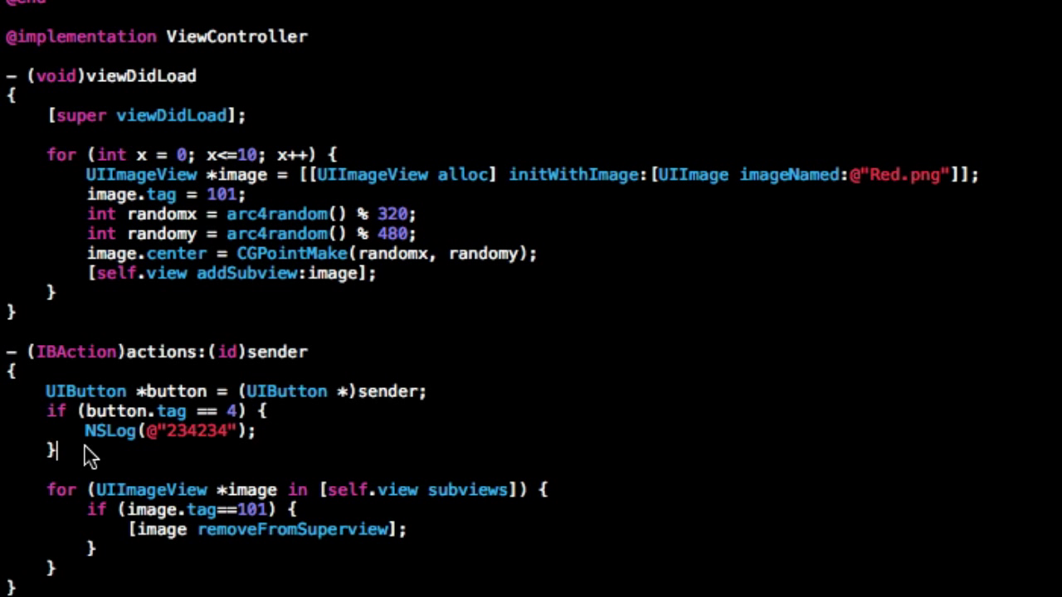